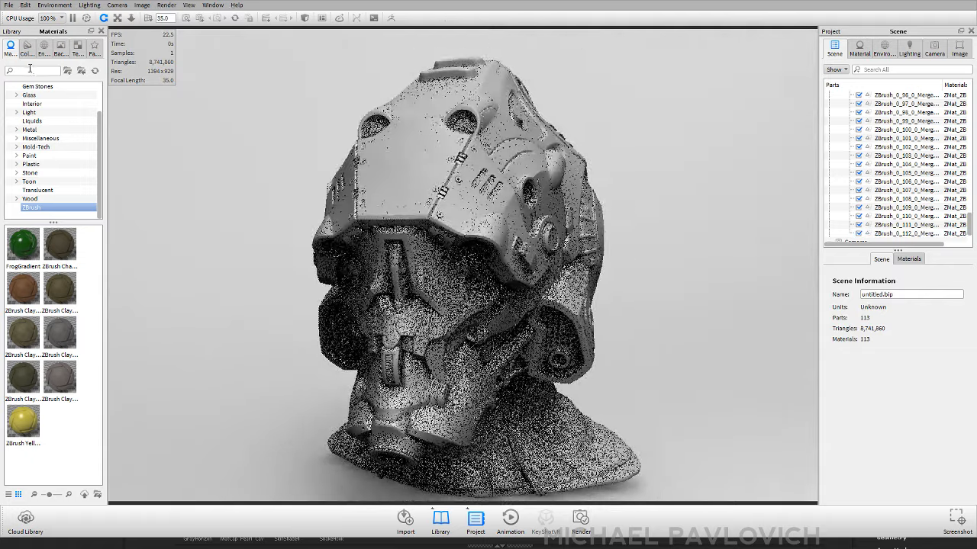
- Apply the Chrome Black material, found by searching 'chrome', to the helmet's outer armor plates
text(chrome)
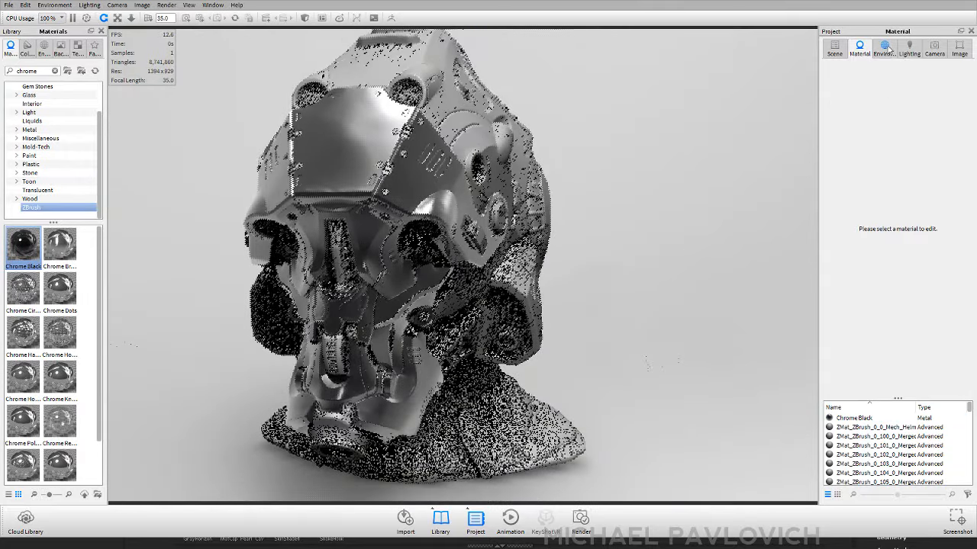
click(908, 48)
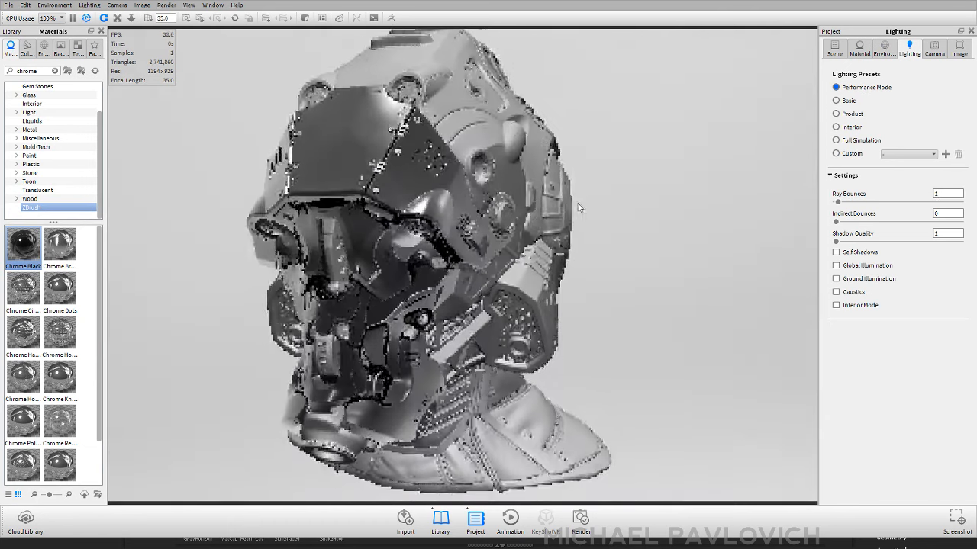
click(859, 47)
text(nickel)
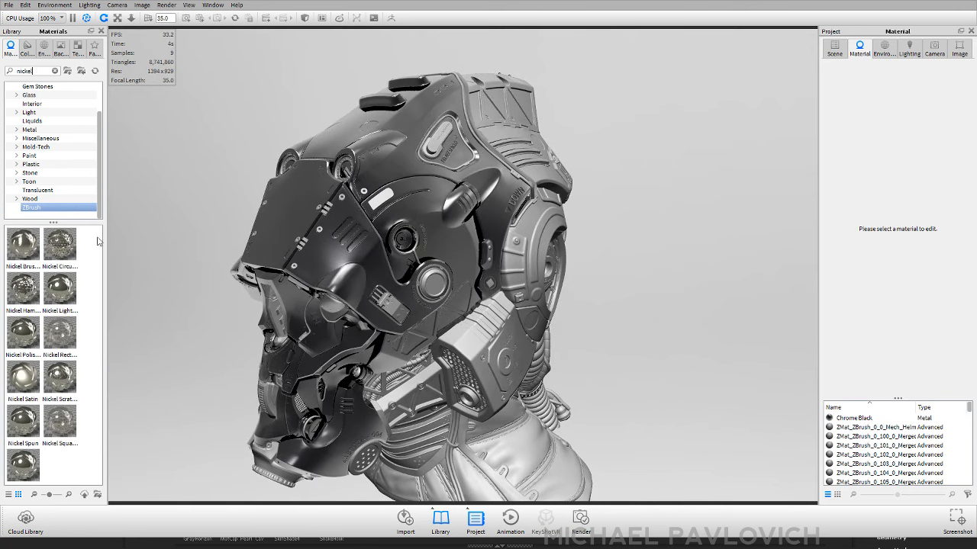
- Apply Nickel Polished from the library to several helmet parts
click(23, 333)
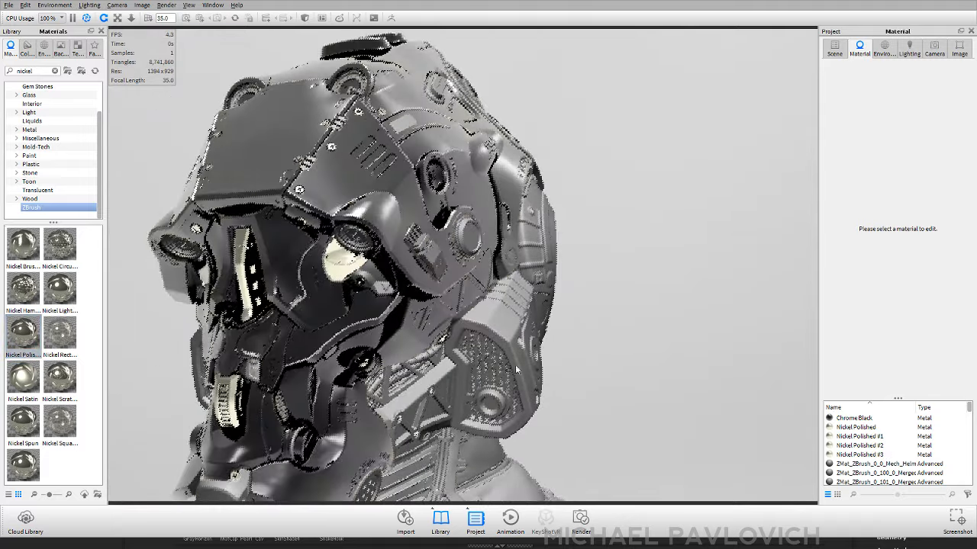
click(22, 335)
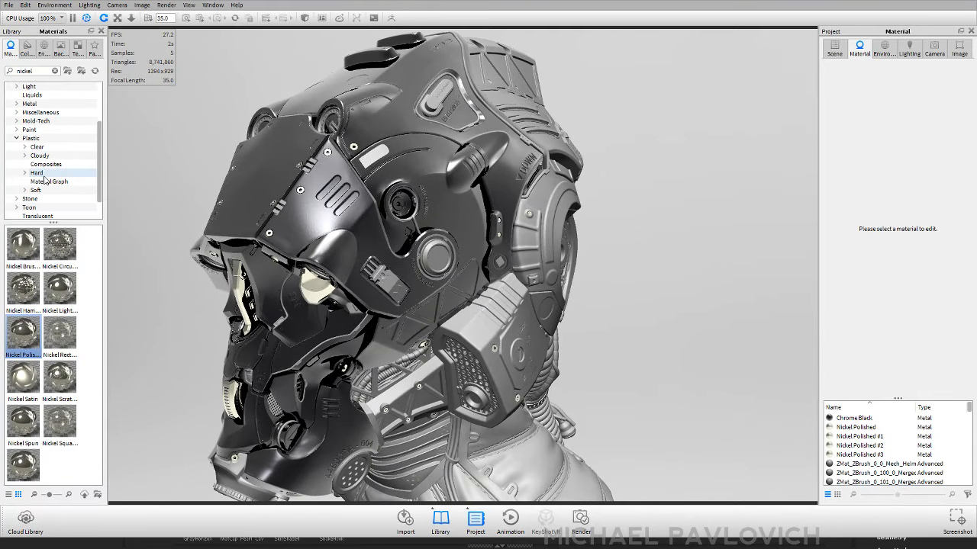
- Apply Hard Shiny Plastic Red from Plastic > Hard > Shiny to the side ear panel
click(36, 172)
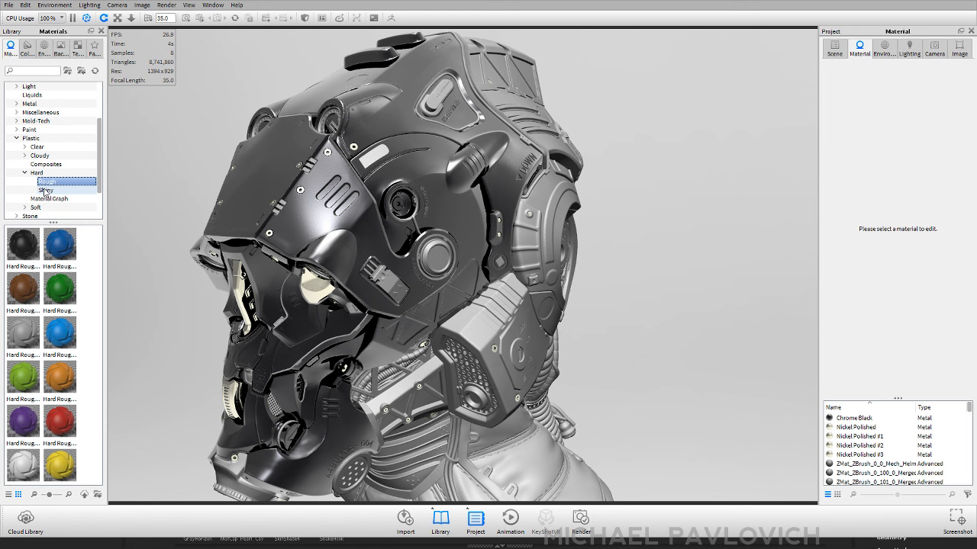
click(46, 190)
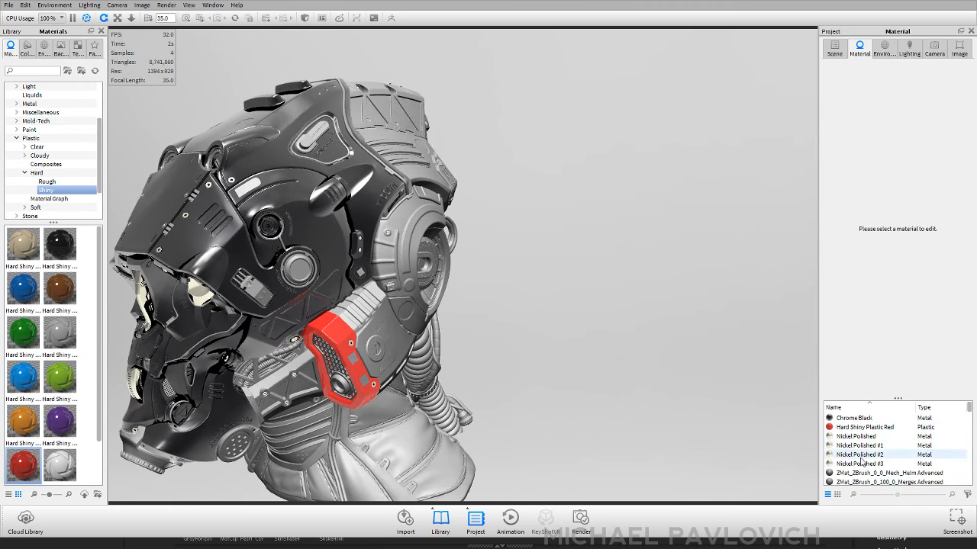
- Link the duplicate Nickel Polished scene materials into one and make the other ear panel red
click(862, 436)
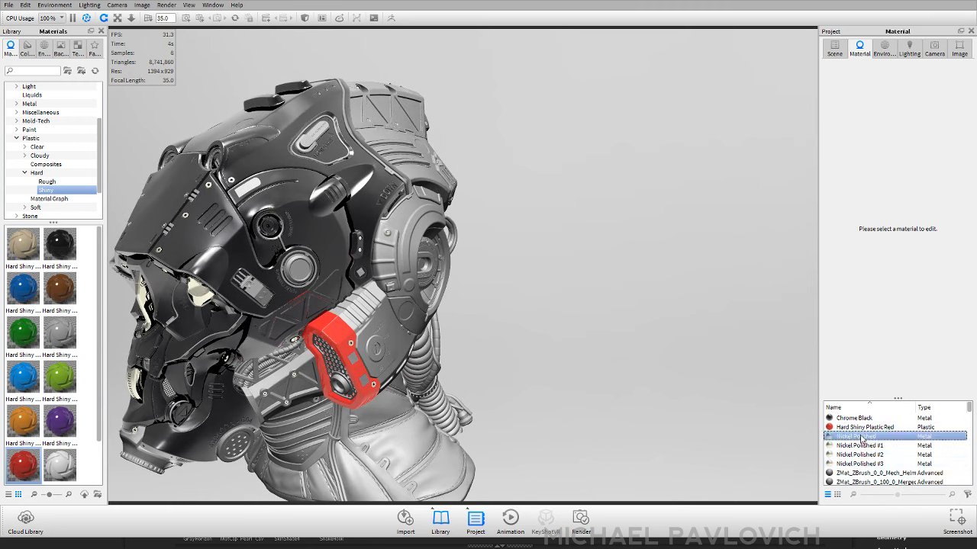
click(834, 47)
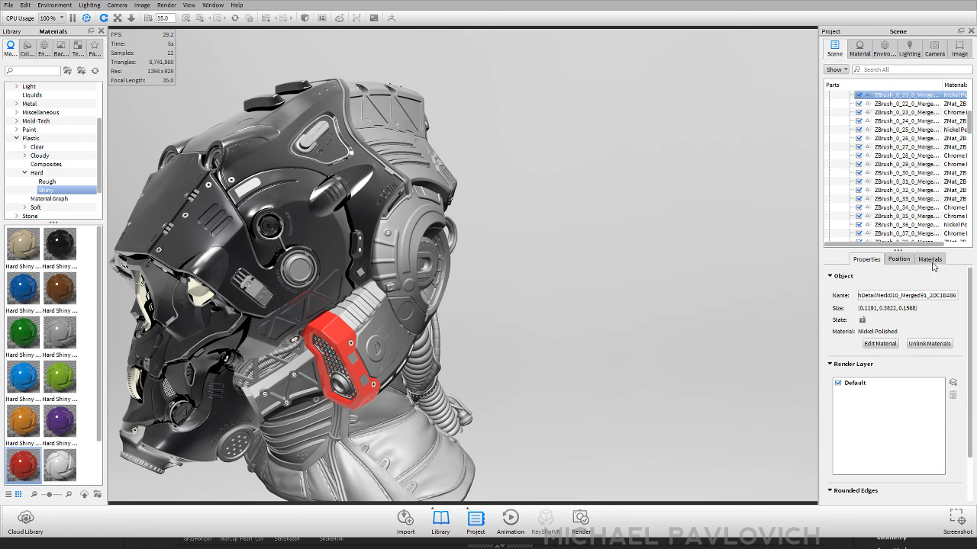
click(929, 259)
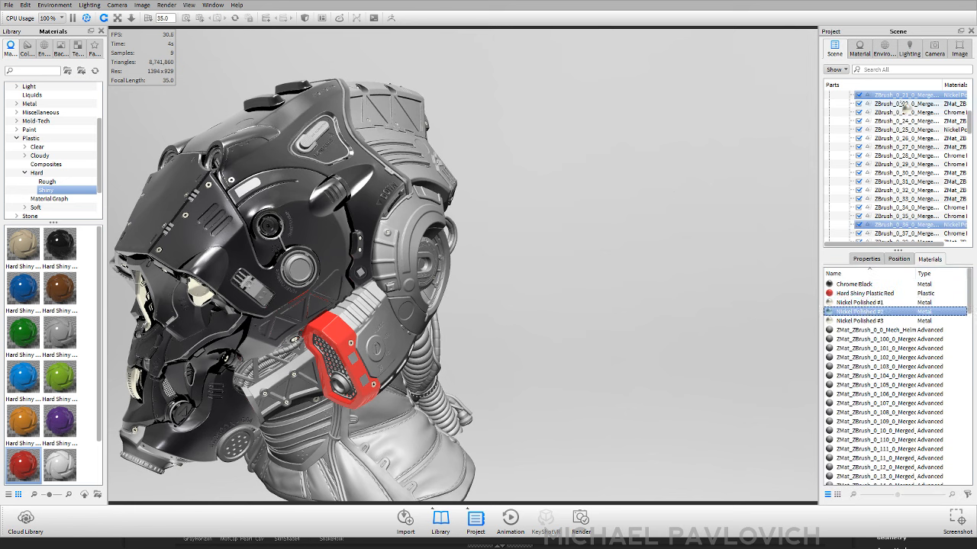
click(862, 303)
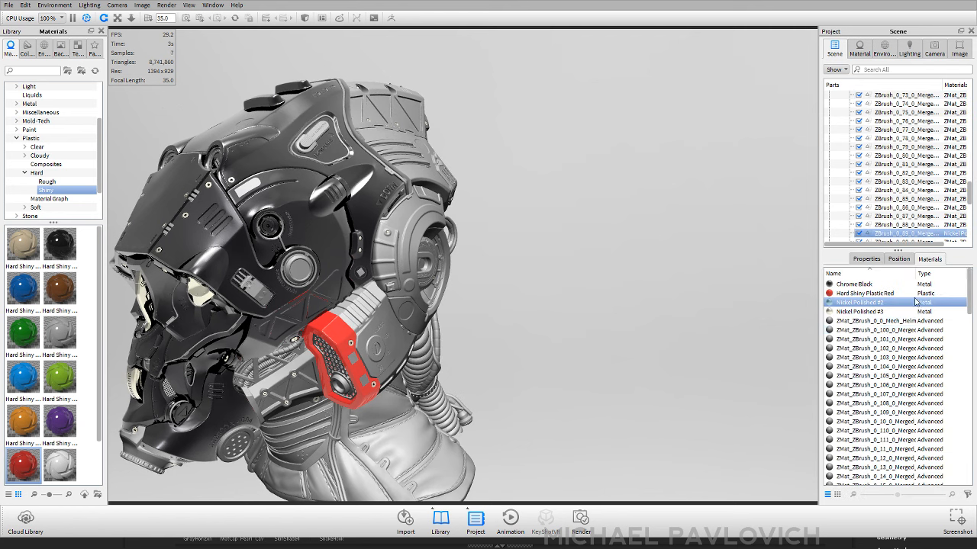
click(867, 310)
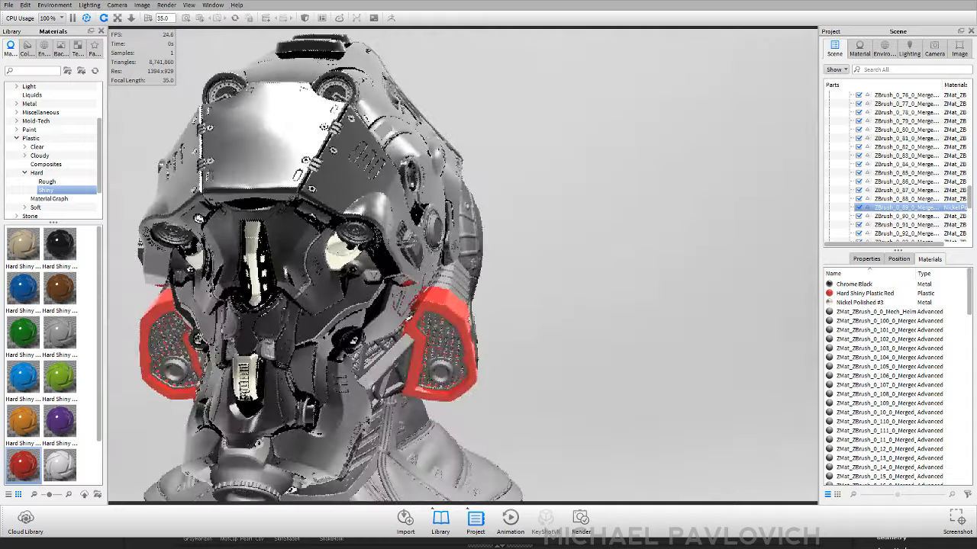
text(em)
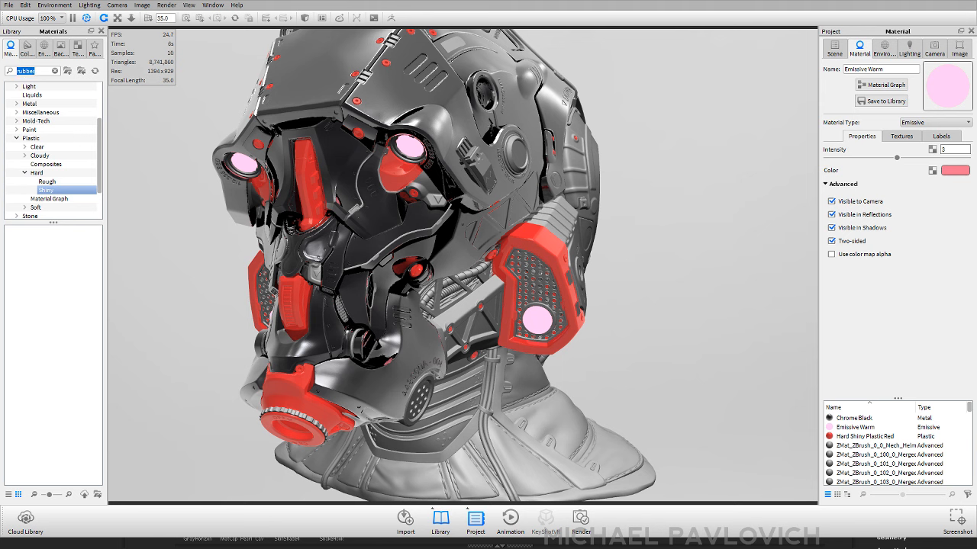
- Apply Tire to neck parts, Leather Black to the straps, and red plastic to the hoses
text(tire)
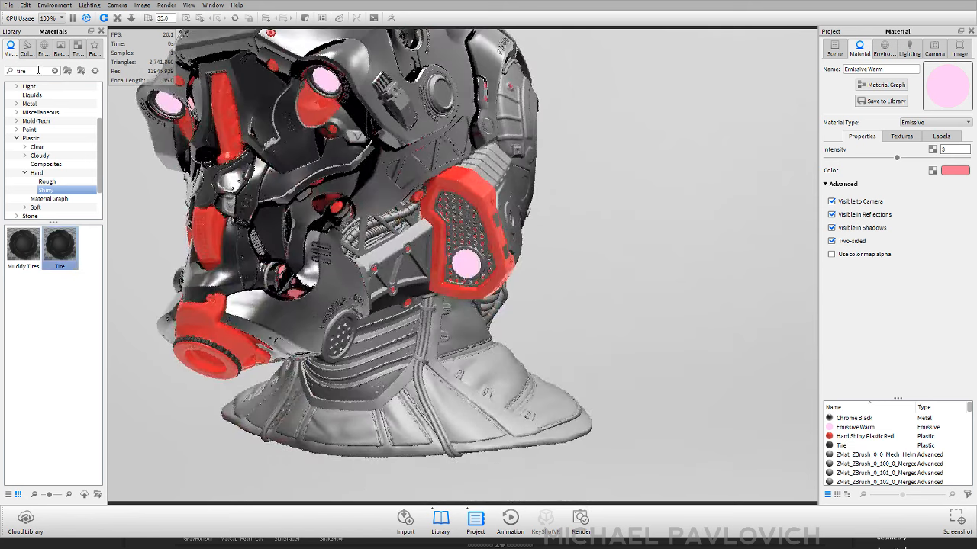
text(leather)
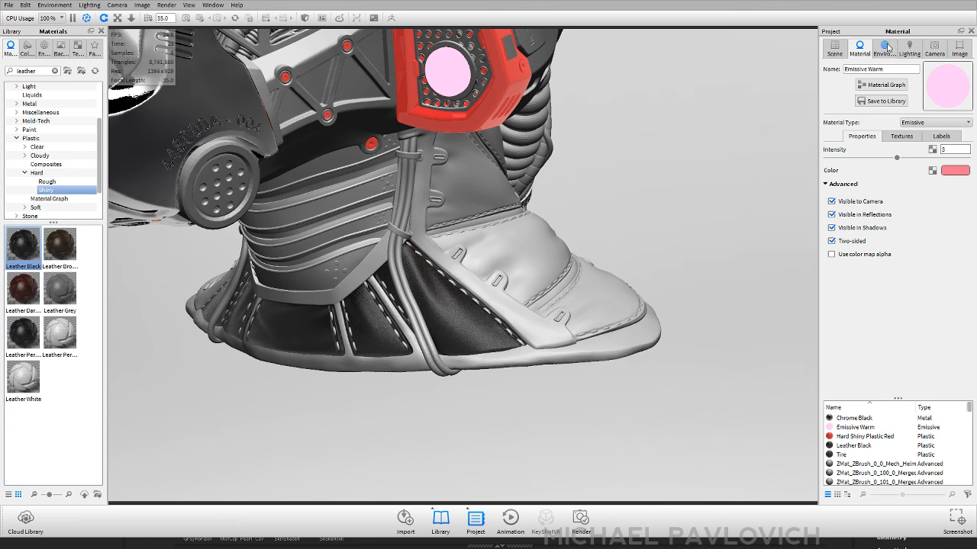
click(853, 445)
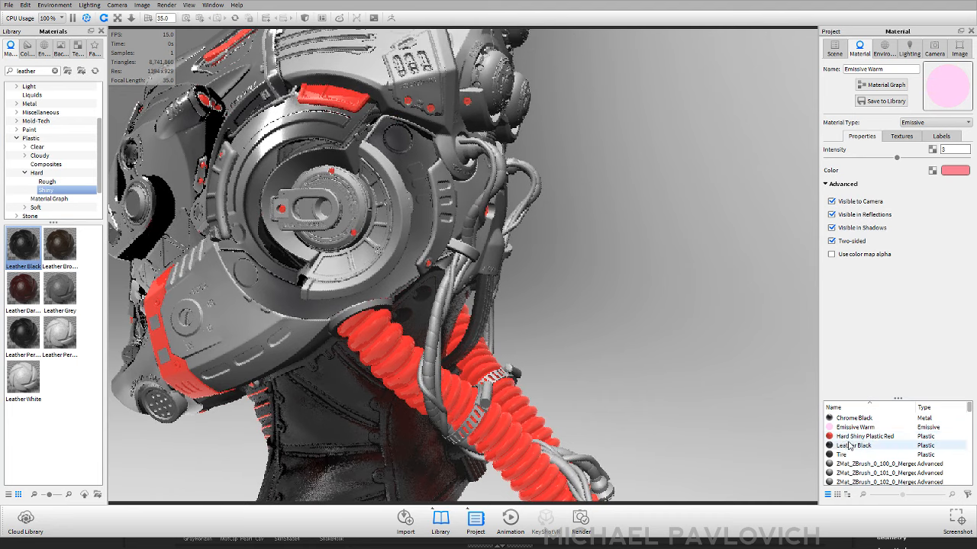
- Apply Leather Black to the remaining bust parts and view the whole model
click(865, 436)
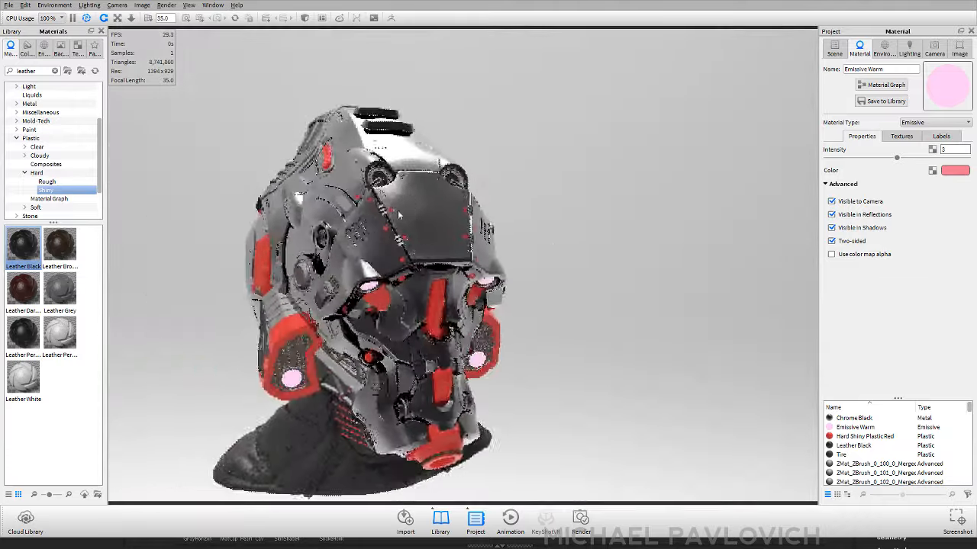
- Lower the environment Brightness to about 0.08
click(909, 48)
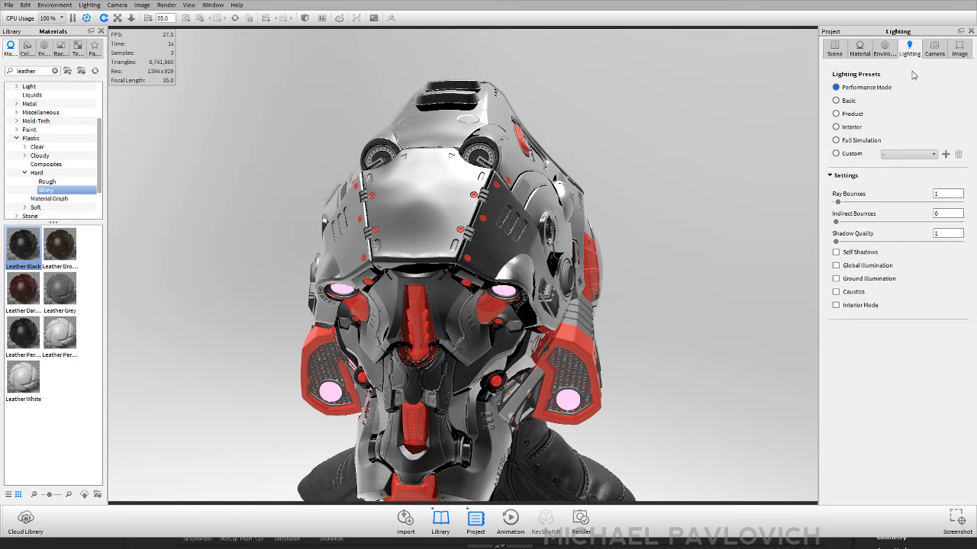
click(836, 100)
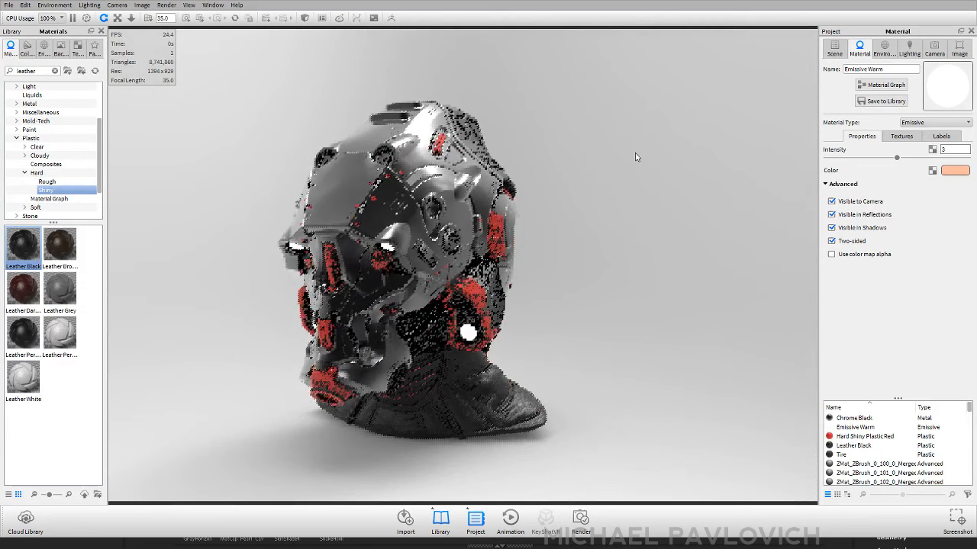
click(885, 48)
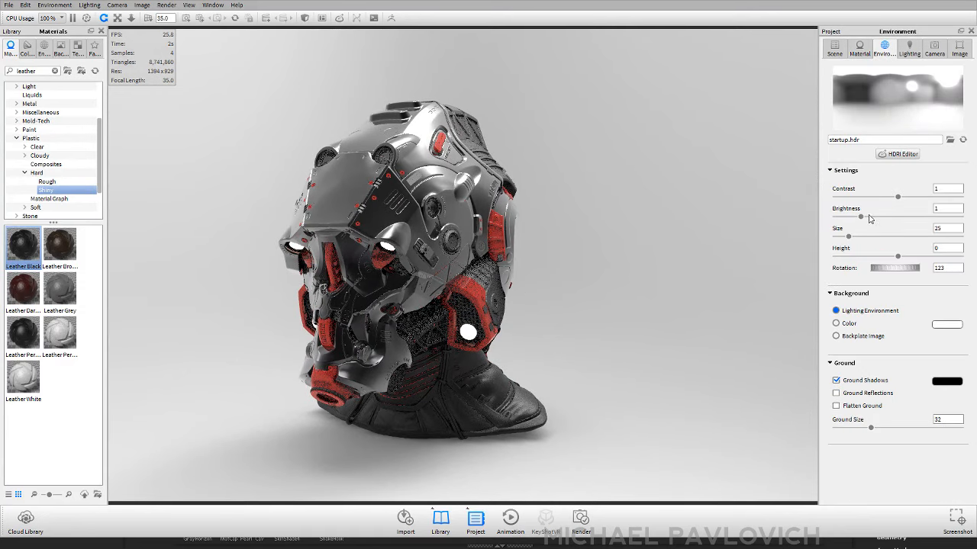
drag(898, 217, 838, 217)
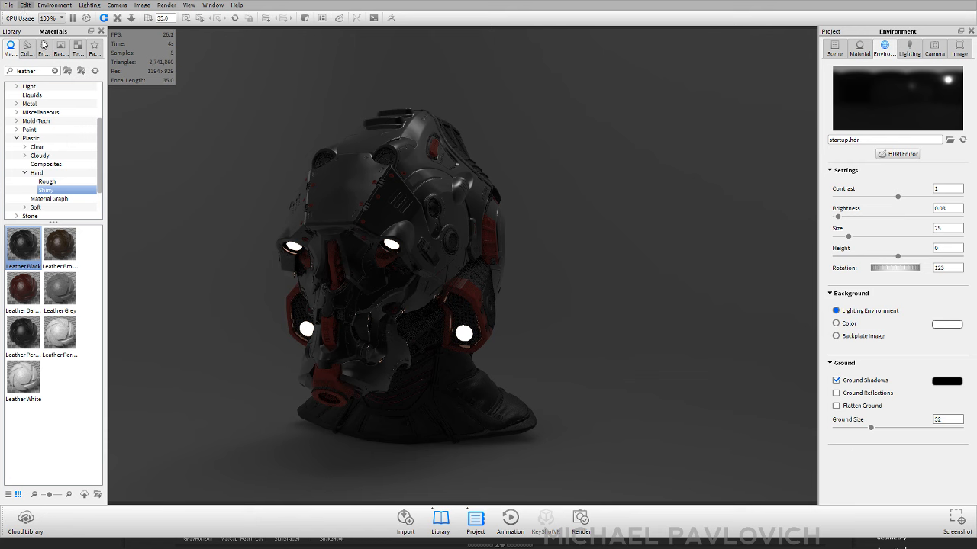
mouse_move(150, 126)
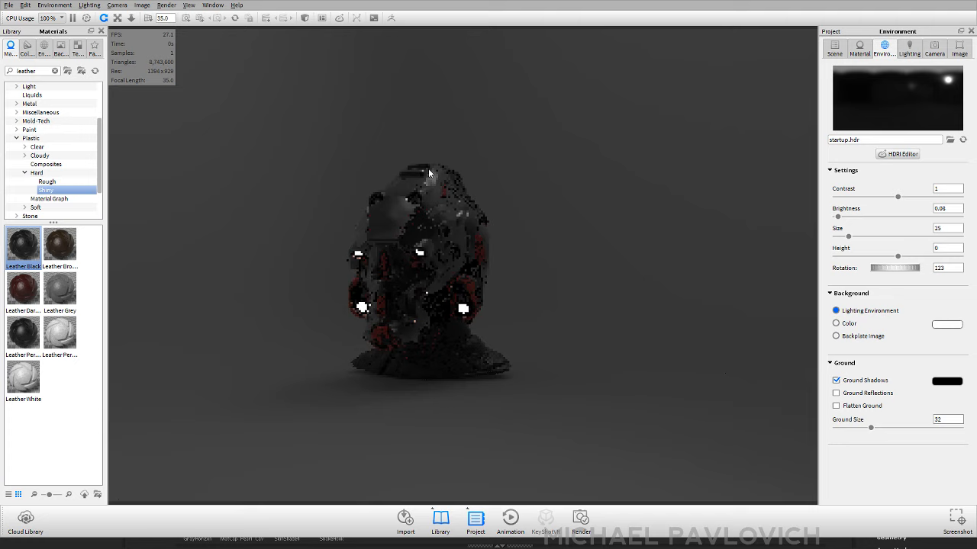
- Add a sphere with Area Light 6000 Lumen Cool material and position it above the helmet
click(859, 49)
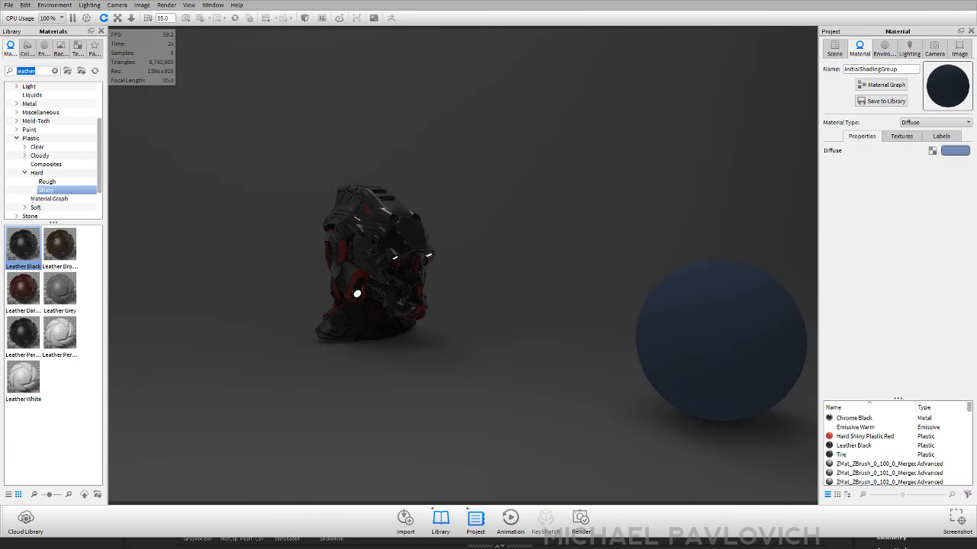
text(area)
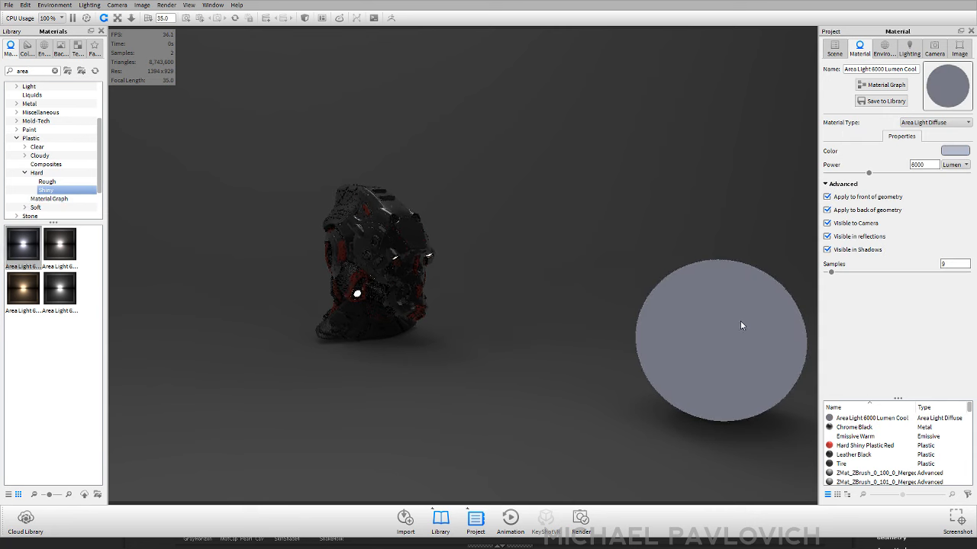
mouse_move(760, 128)
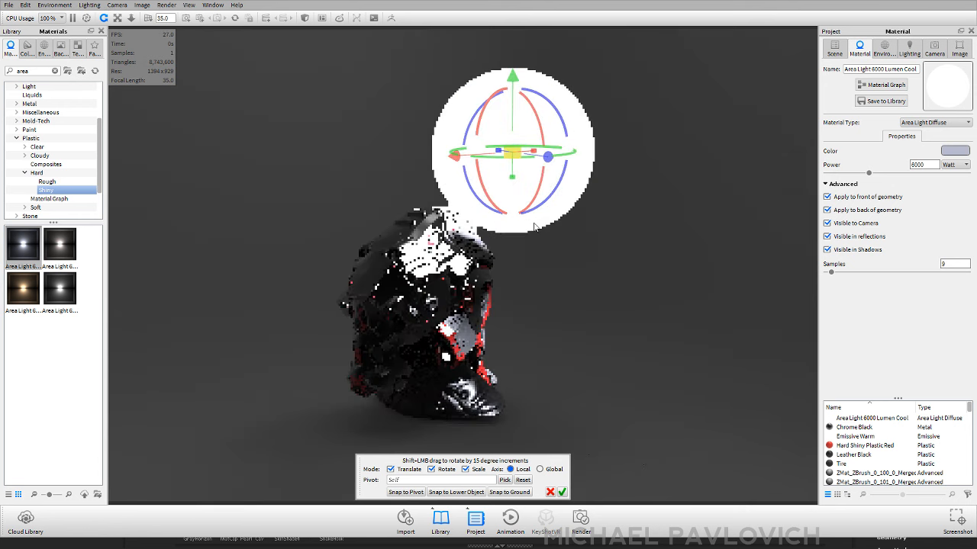
click(834, 47)
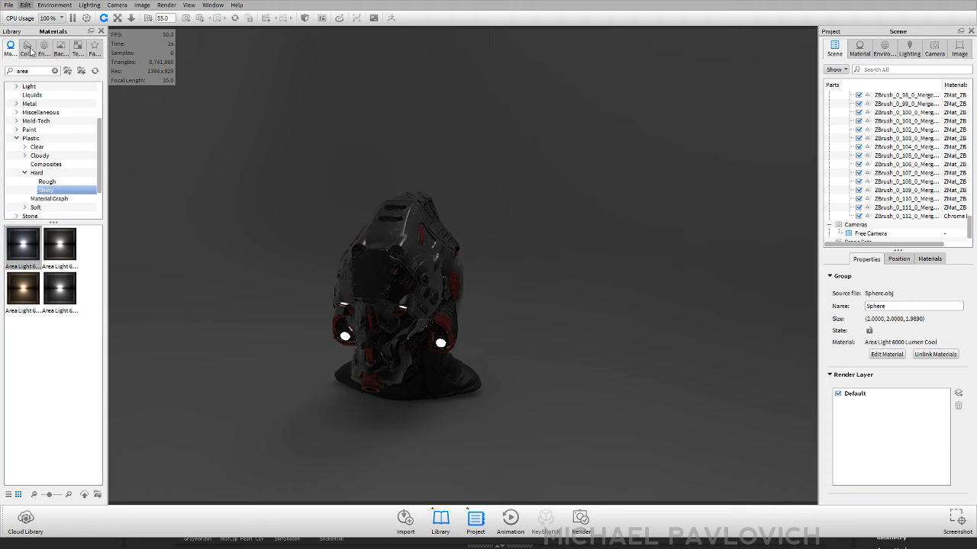
mouse_move(136, 116)
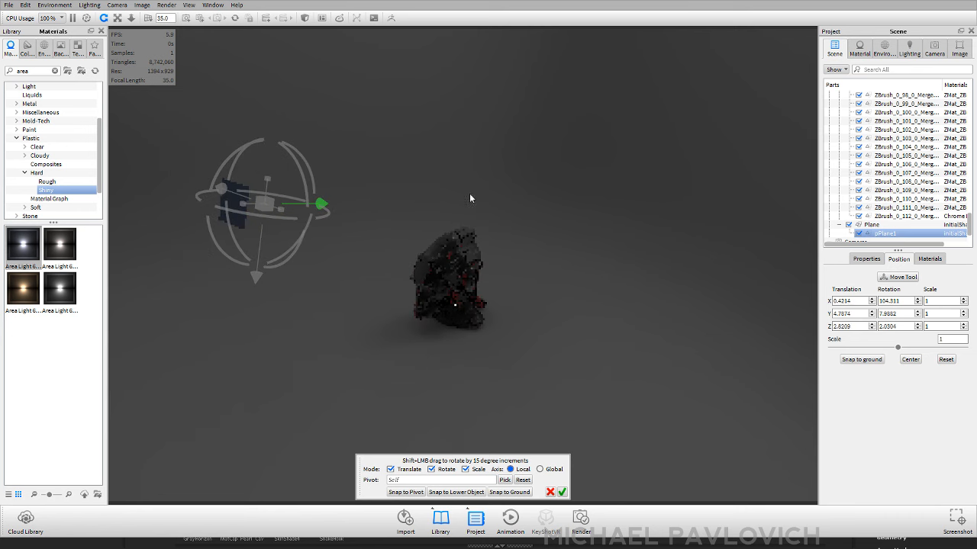
- Move pPlane1 up beside the helmet and tilt it toward the model
drag(321, 204, 298, 203)
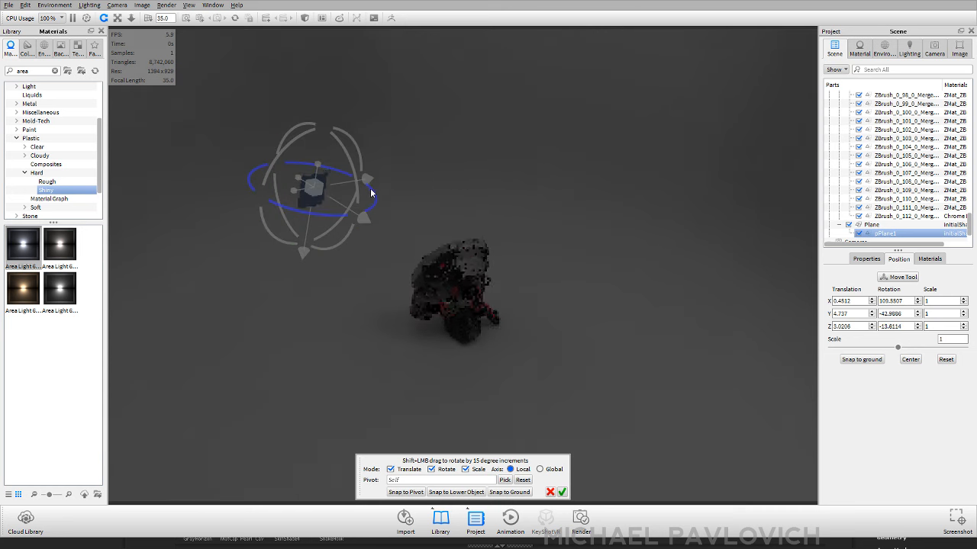
drag(317, 187, 366, 186)
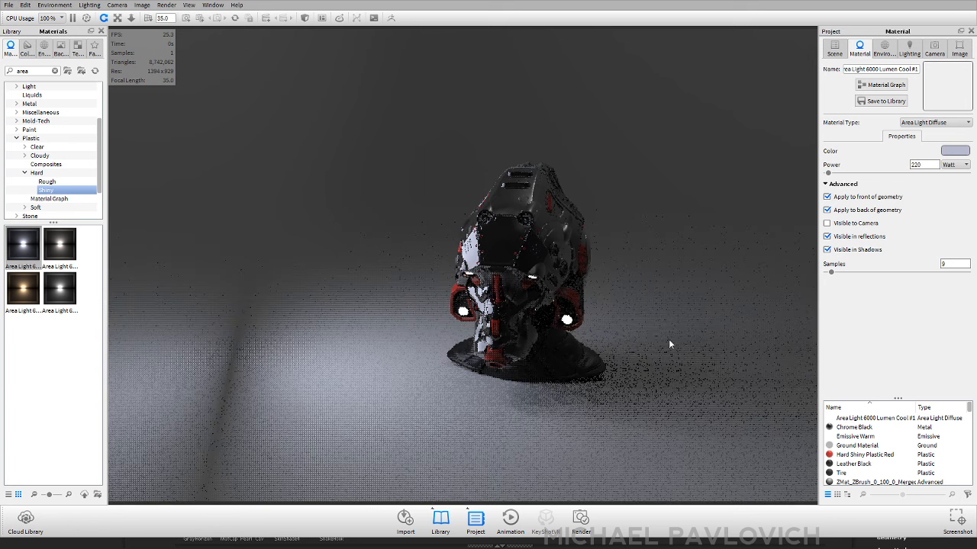
- Change the Ground Material's type from Ground to glossy black Plastic
click(856, 446)
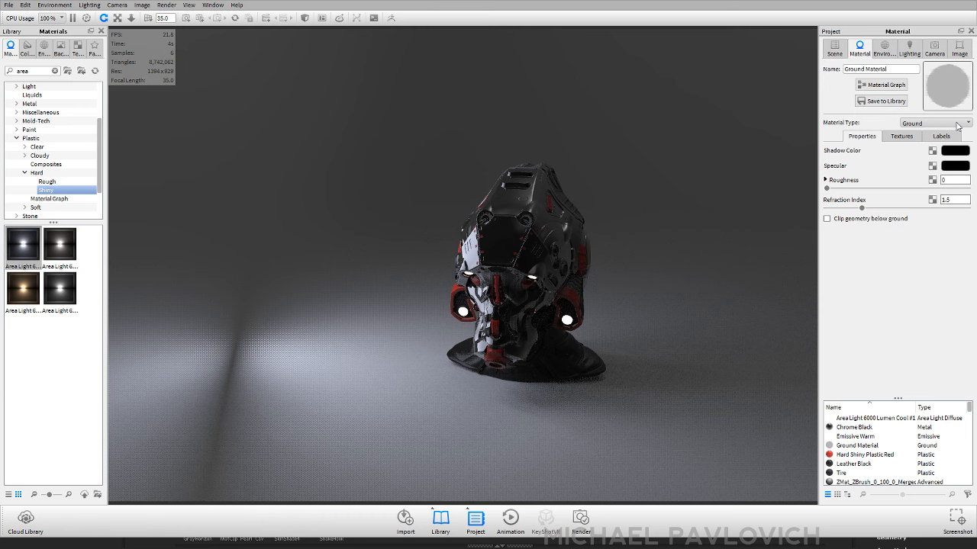
click(969, 122)
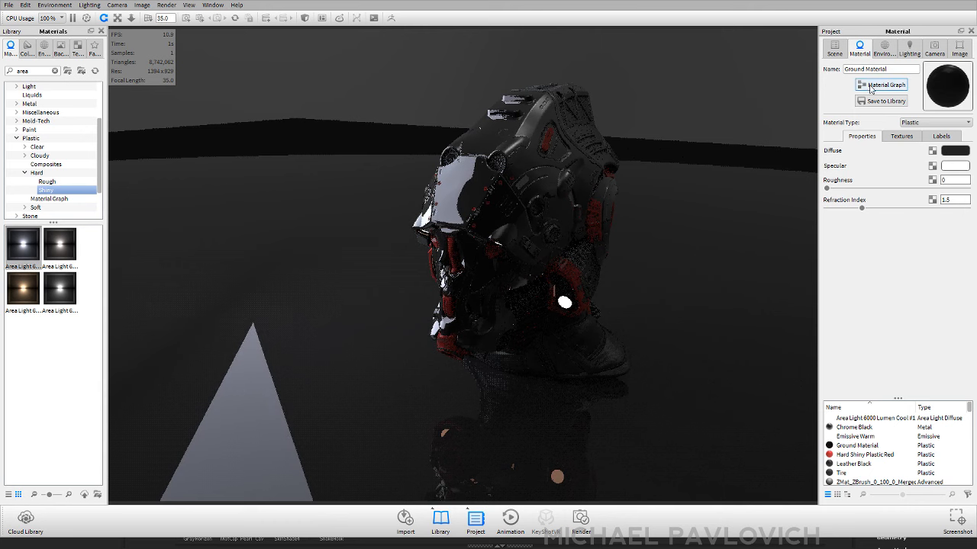
- Open the Area Light material from the scene materials and make it visible in reflections
click(834, 48)
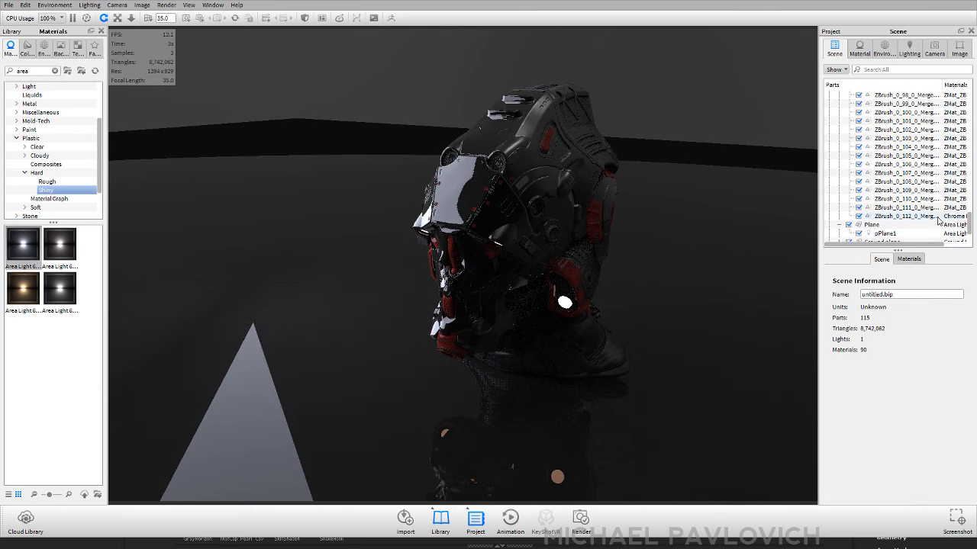
click(908, 258)
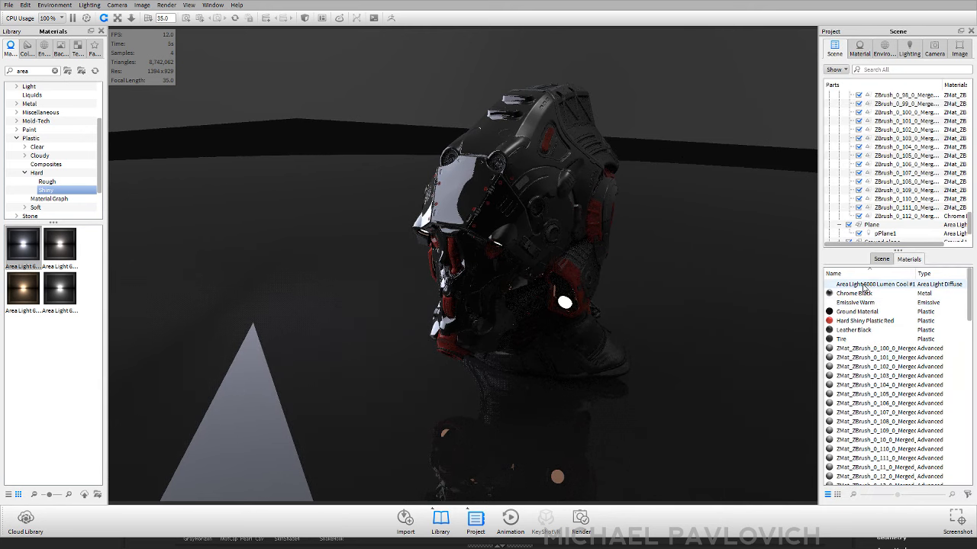
click(870, 283)
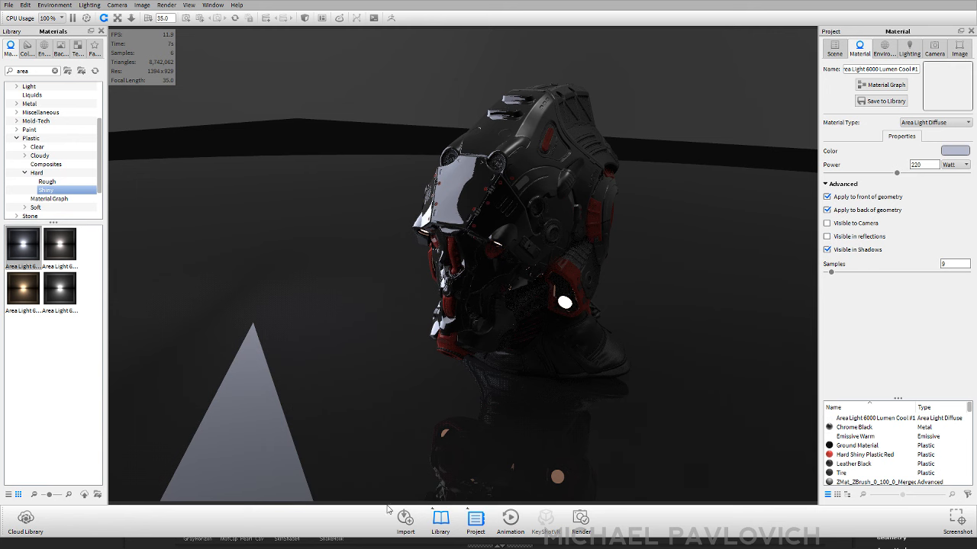
click(827, 235)
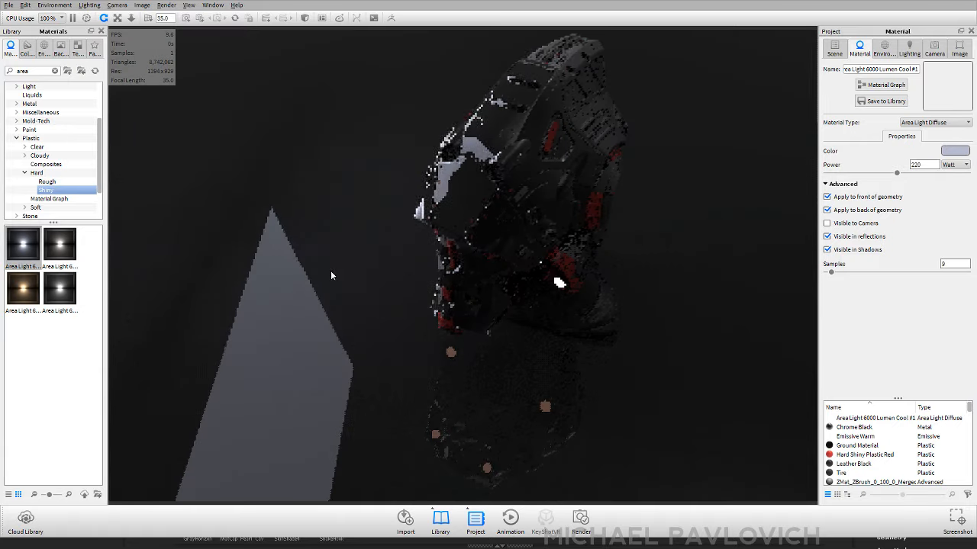
- Check the ground material, then raise the area light's power to about 361 W
click(856, 445)
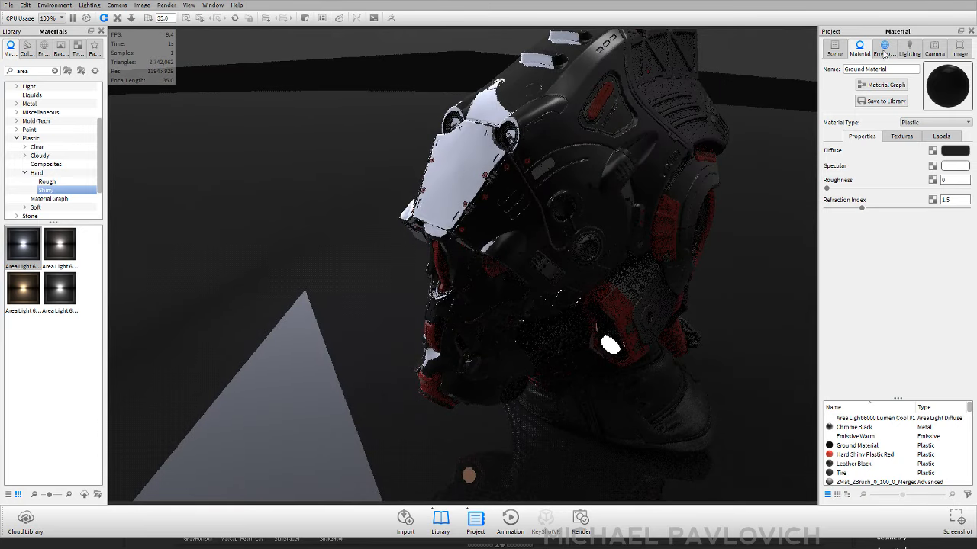
click(870, 418)
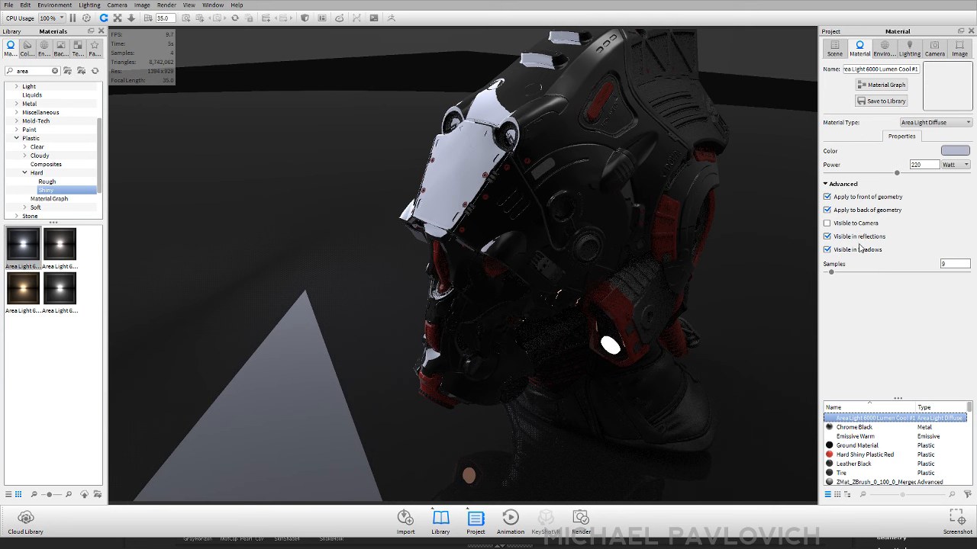
click(827, 223)
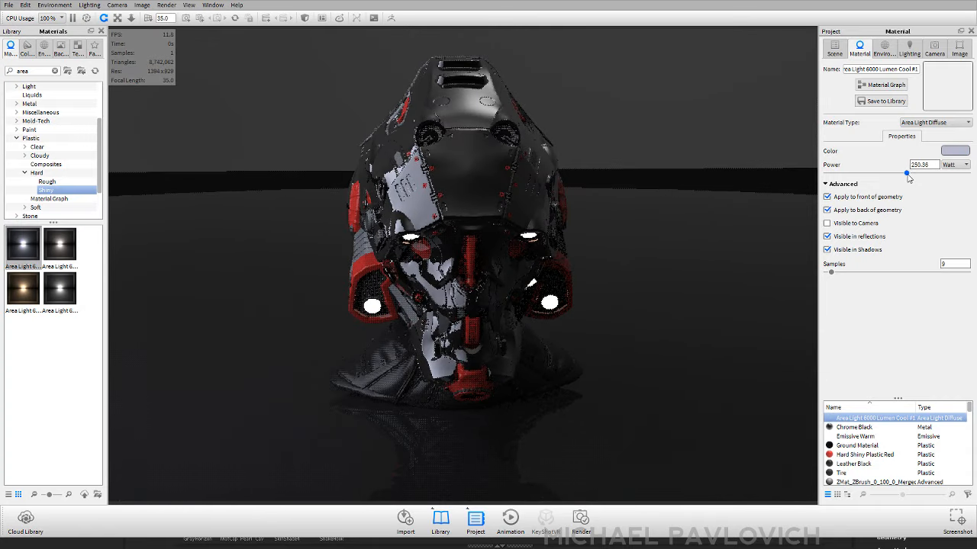
drag(906, 174, 937, 174)
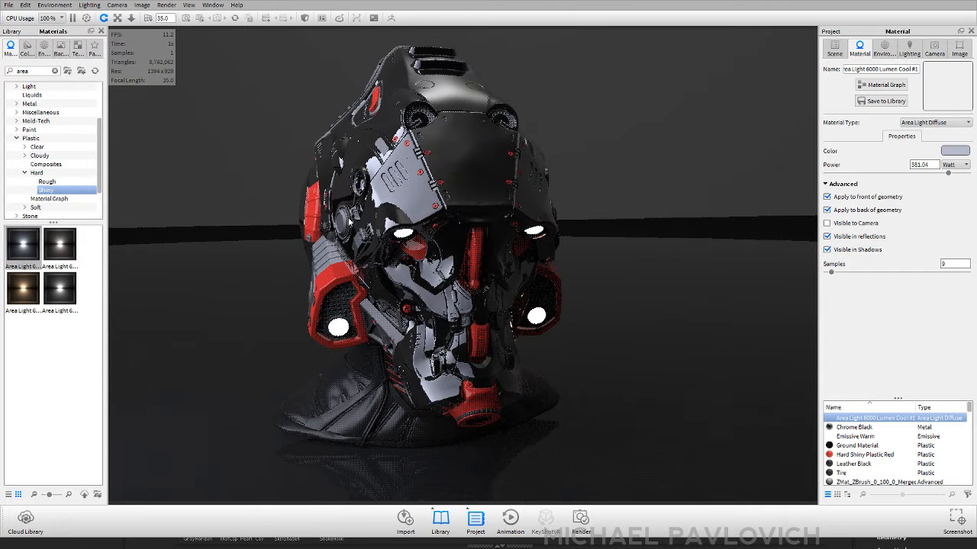
- Bring up the environment lighting settings and the Environments library
click(883, 48)
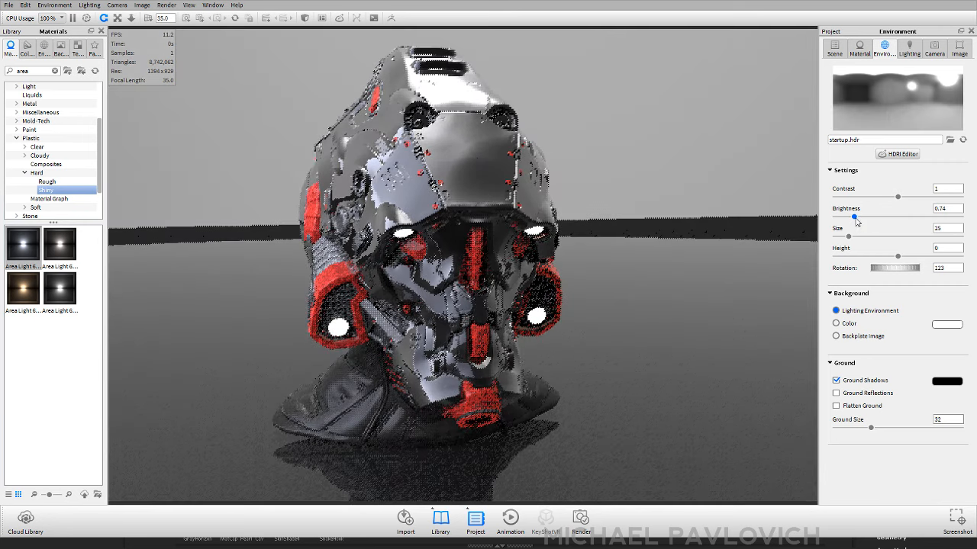
click(44, 48)
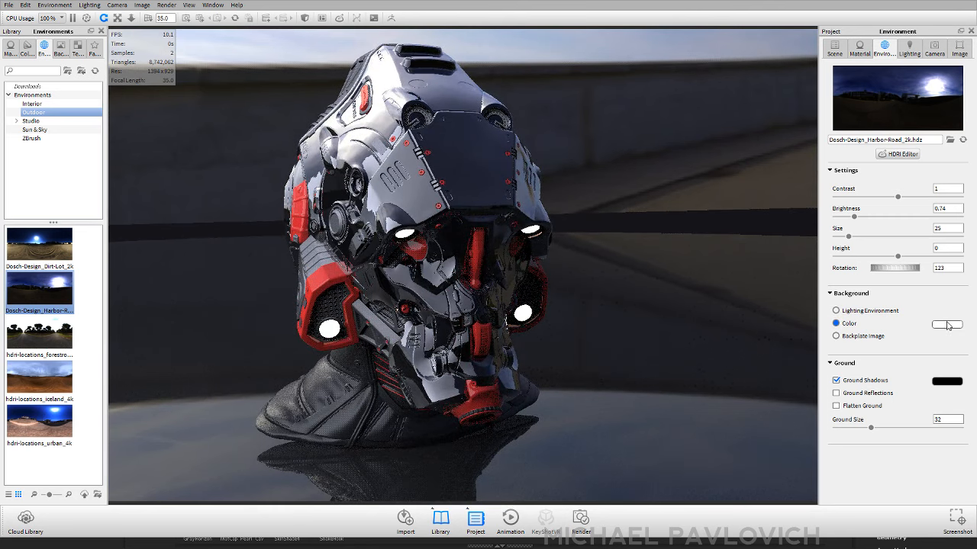
- Set the background to a plain black colour
click(946, 324)
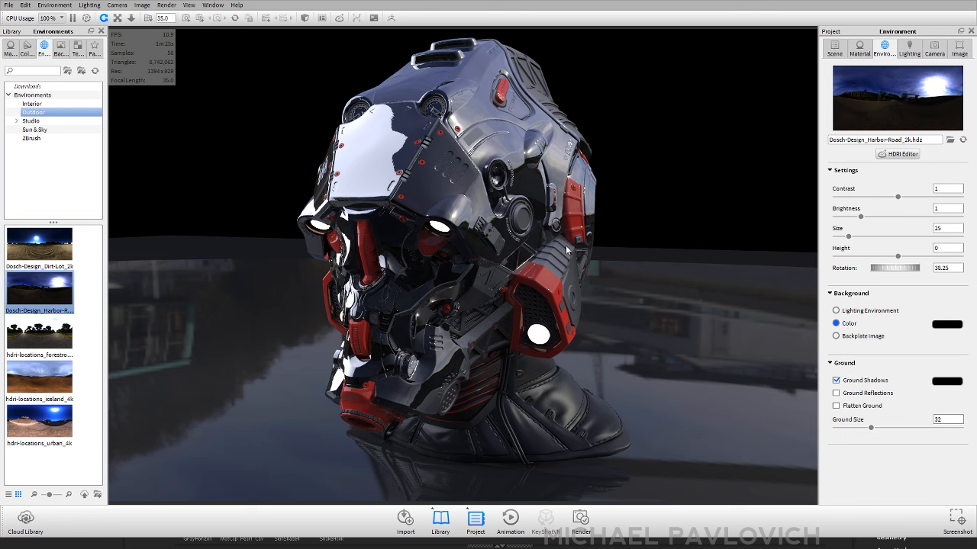
mouse_move(466, 233)
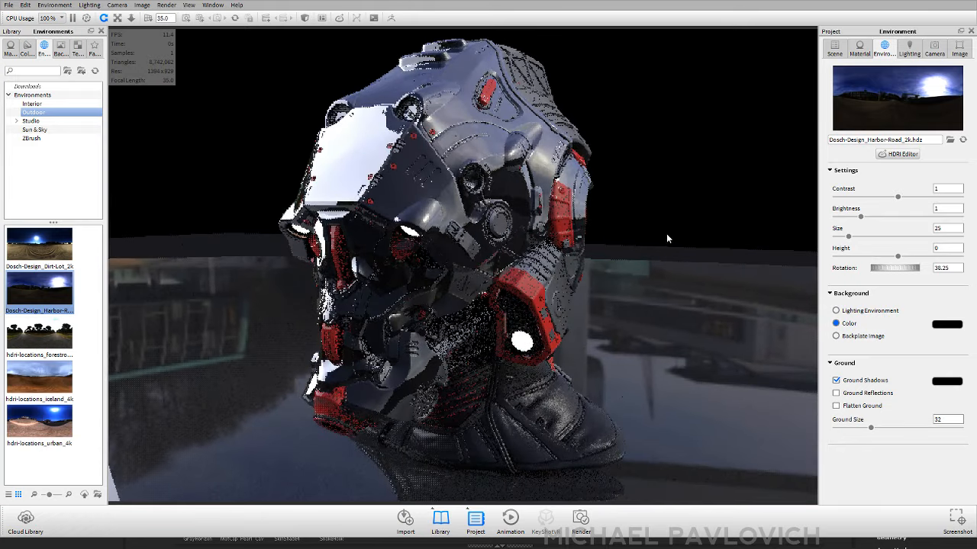
- Show the Hard Shiny Plastic Red material's settings in the Project window
click(859, 48)
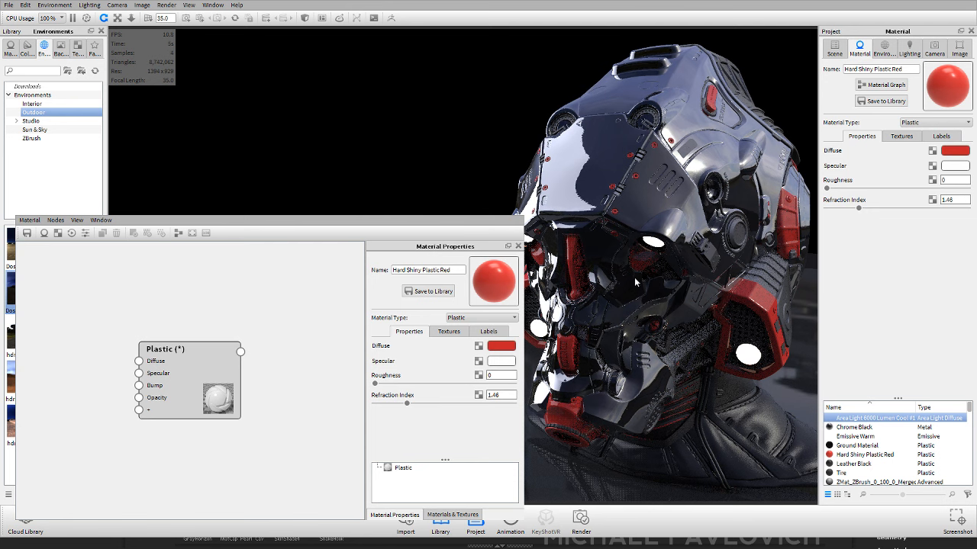
- Bring up the environment lighting settings to adjust brightness
click(884, 48)
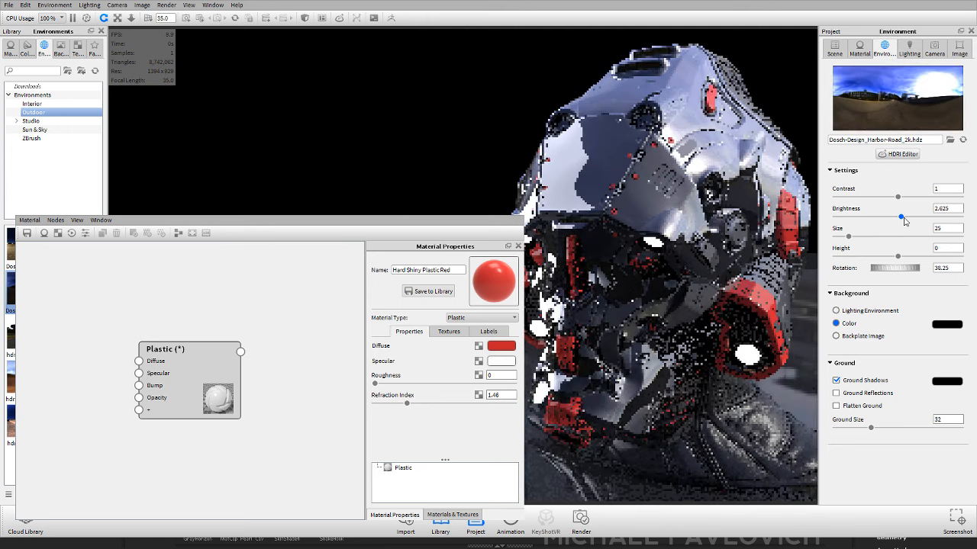
- Raise environment brightness to 3.3 and move the Plastic node in the graph
drag(900, 219, 920, 218)
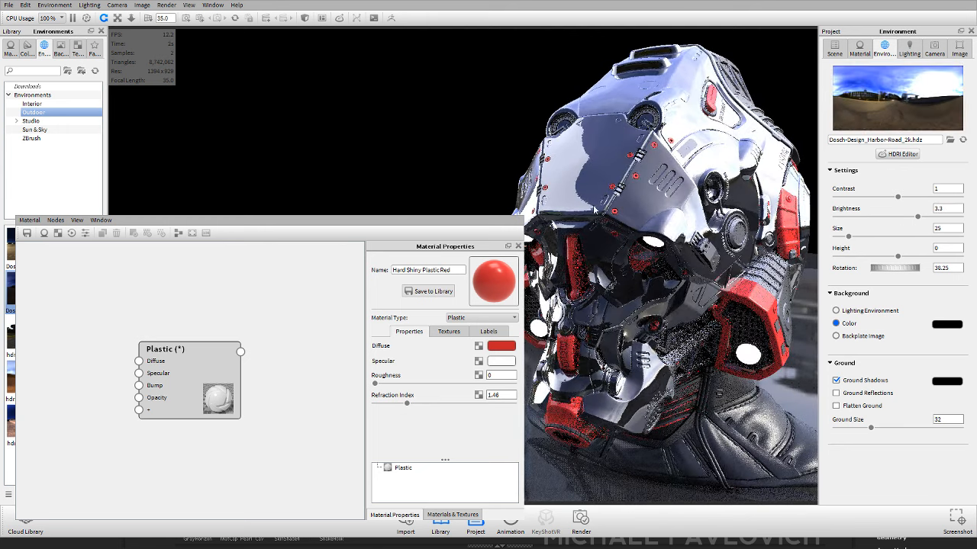
drag(189, 349, 223, 304)
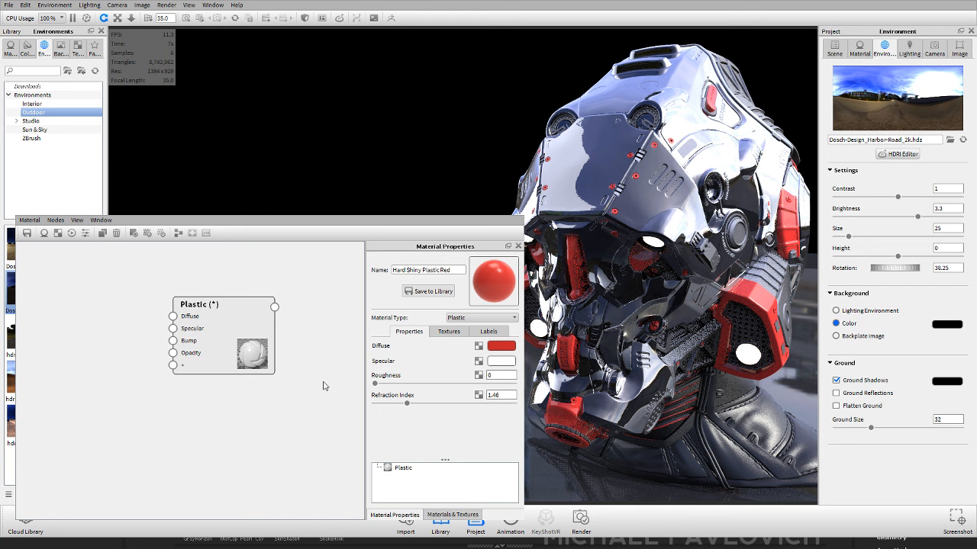
mouse_move(321, 180)
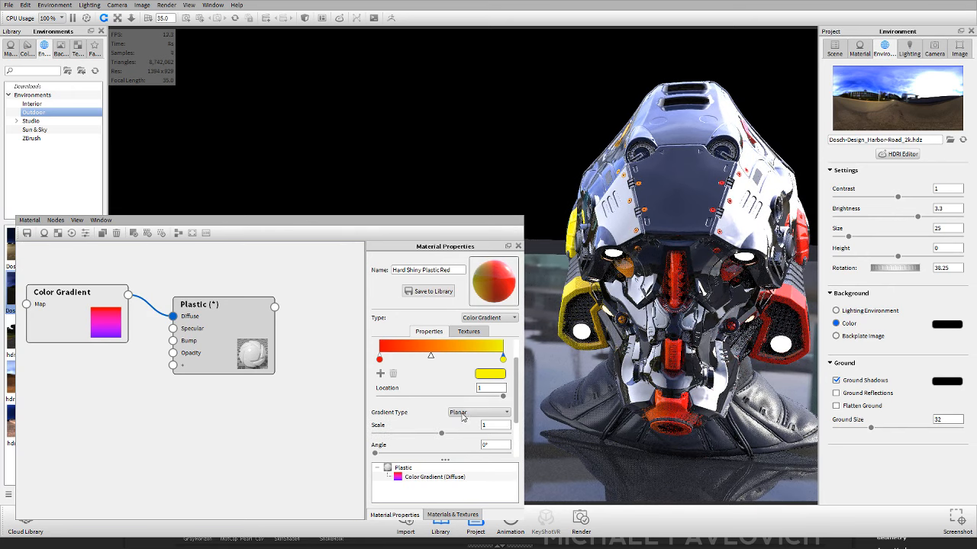
- Try a spherical type for the Color Gradient node
click(477, 412)
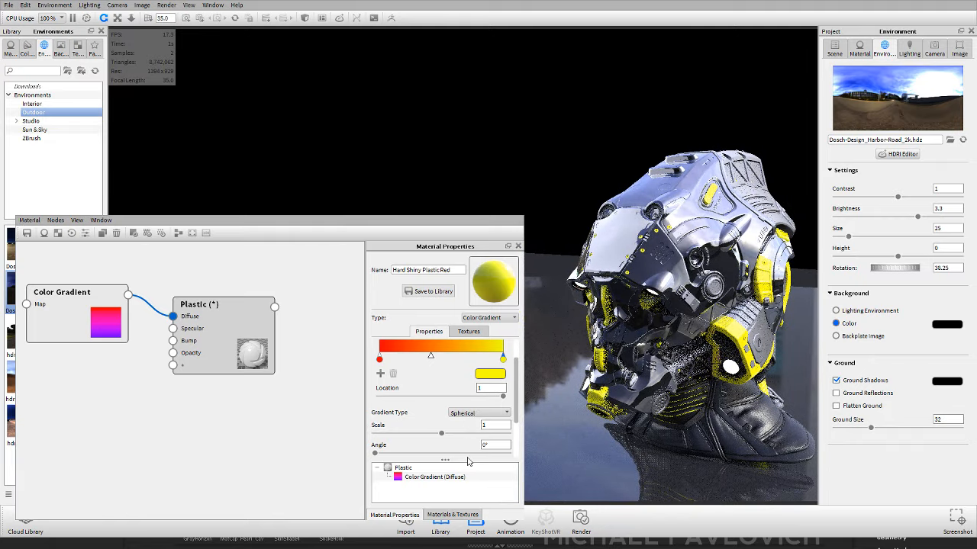
- Return the gradient to planar and rotate its angle to about 197°
click(478, 412)
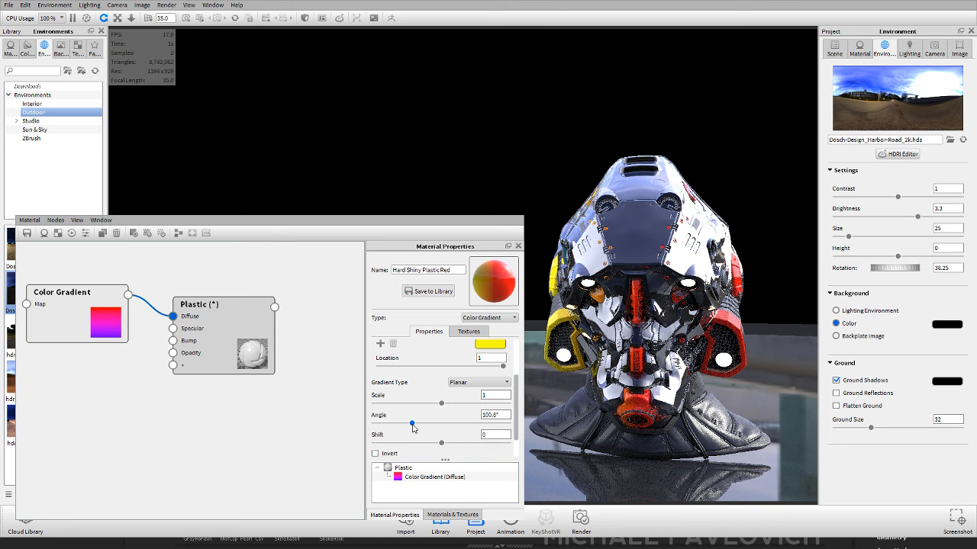
drag(412, 423, 442, 423)
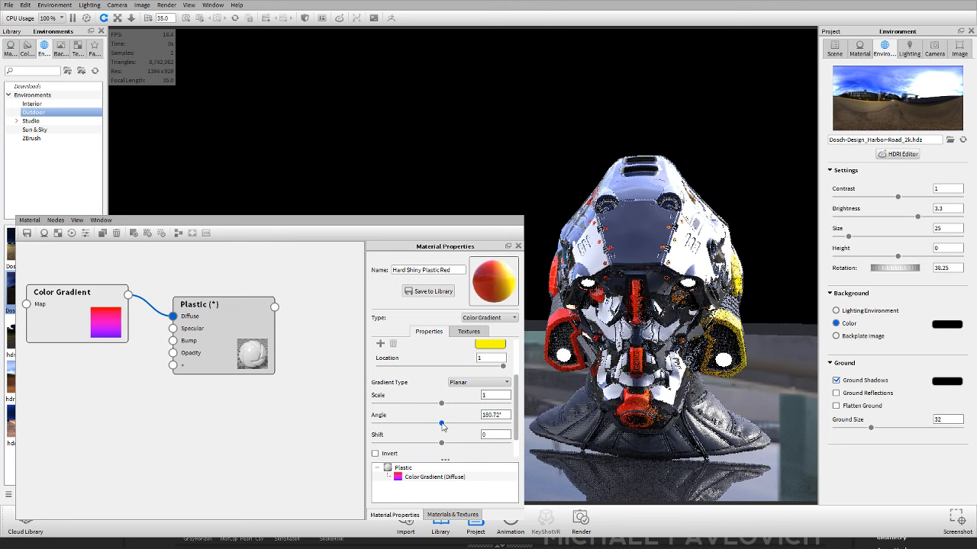
drag(441, 424, 449, 424)
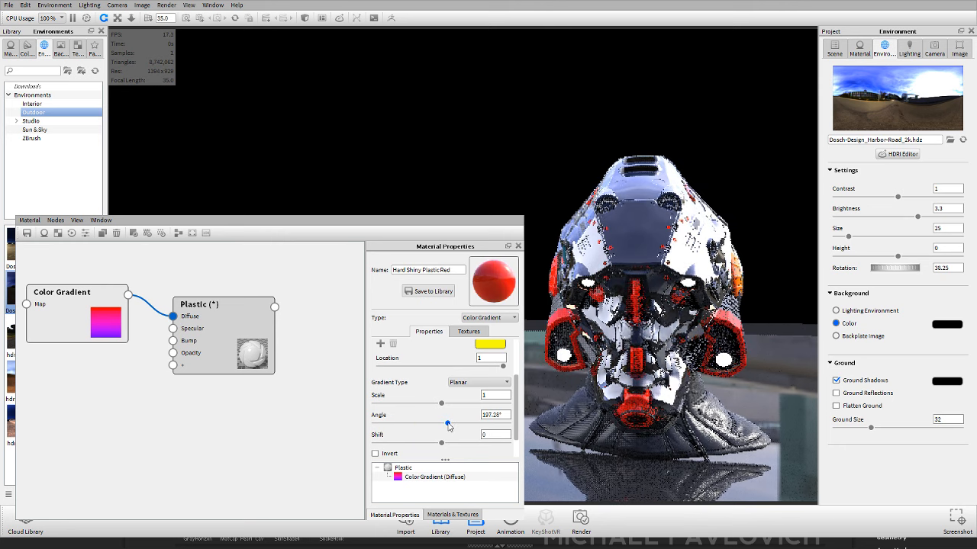
- Nudge the gradient angle further and return to the gradient ramp settings
drag(448, 422, 458, 422)
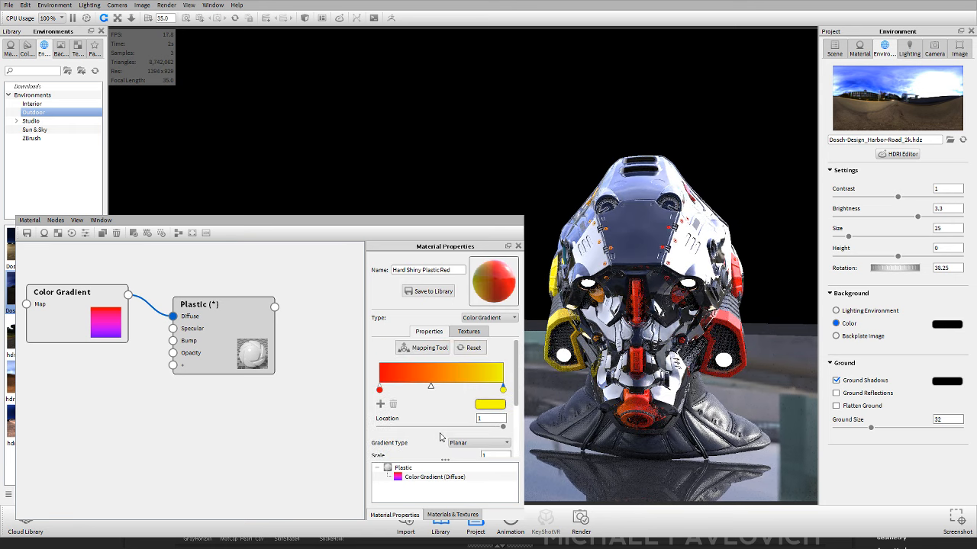
click(423, 347)
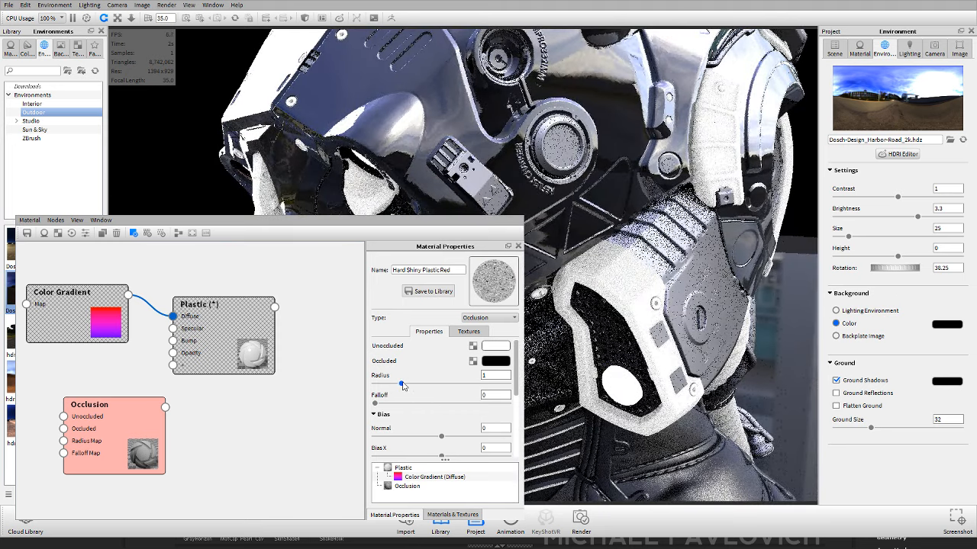
- Set the Occlusion node's radius to 0.44 and falloff to 3.64
drag(402, 374, 397, 385)
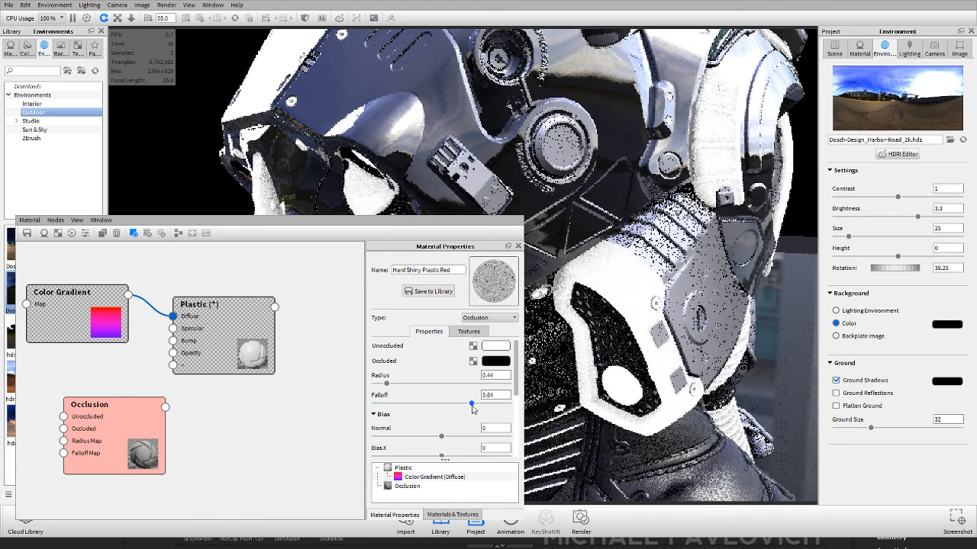
drag(443, 375, 484, 375)
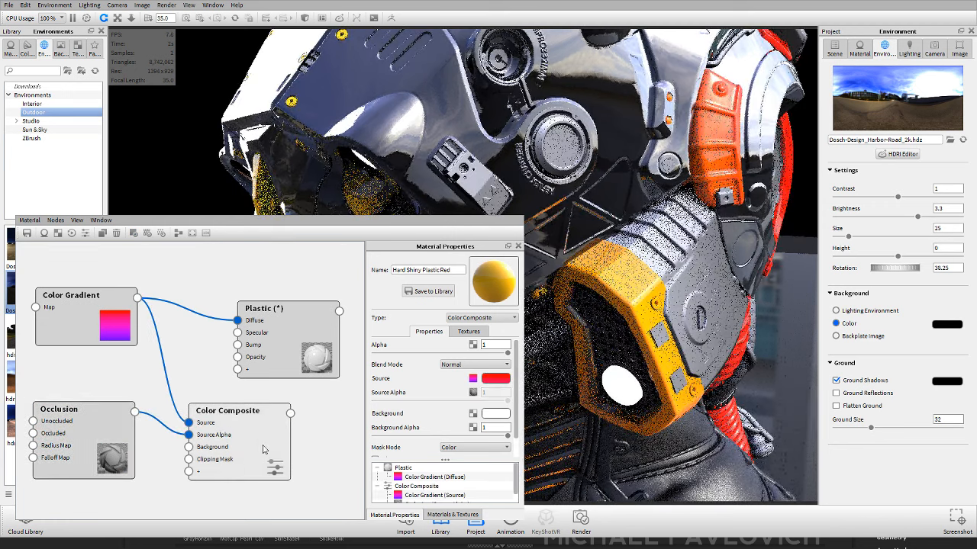
- Preview the Color Composite node on the helmet and adjust its background alpha
click(228, 411)
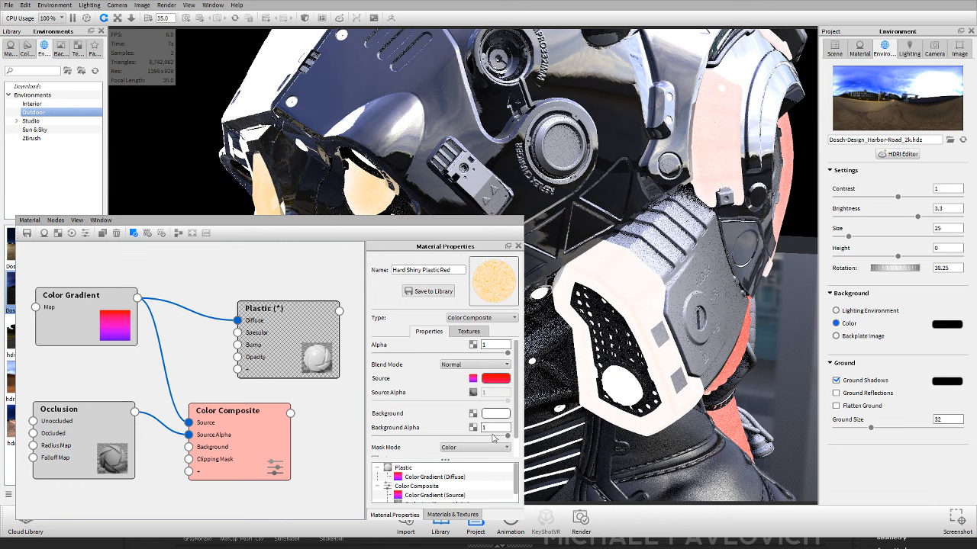
drag(496, 438, 464, 439)
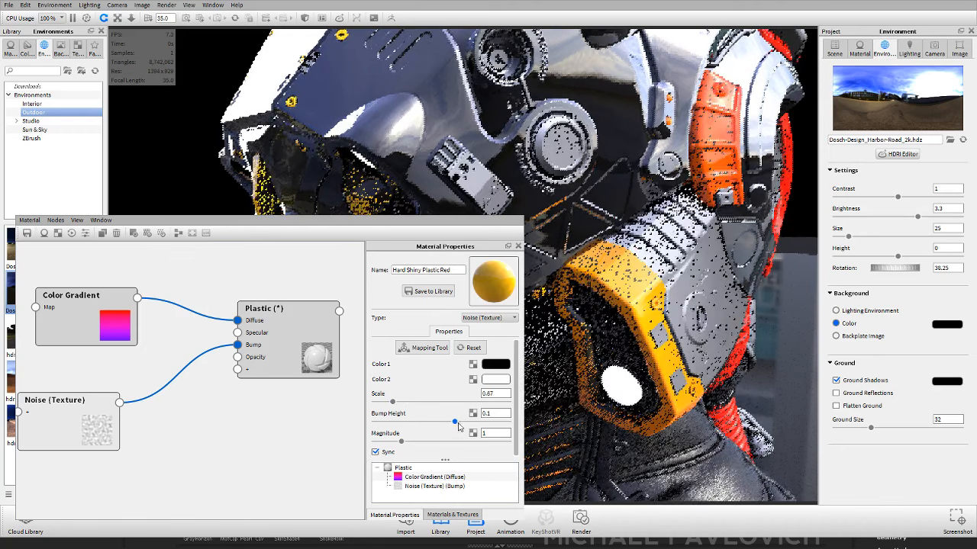
- Set the red plastic's Noise texture bump height to 0.1
drag(456, 422, 496, 422)
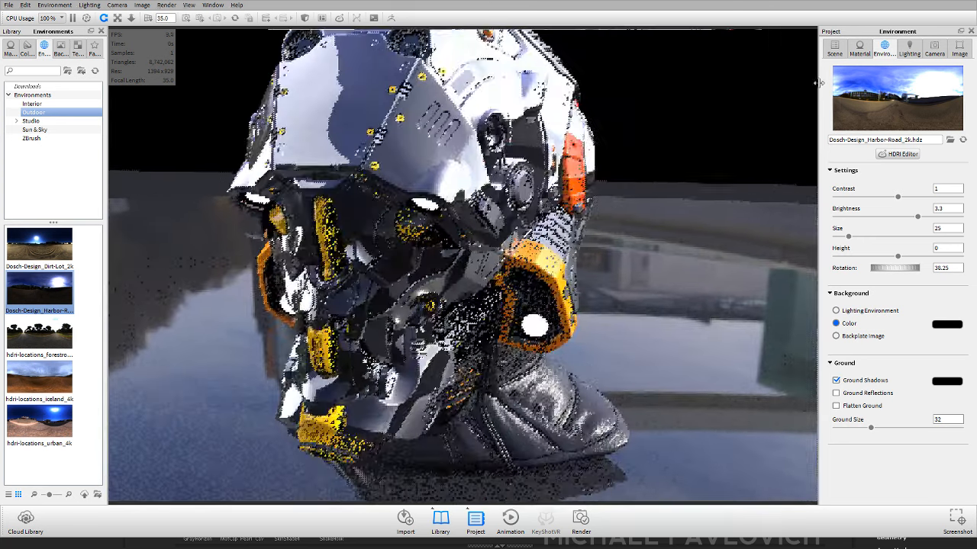
- Search the materials library for 'beel' and browse the beer materials
click(859, 48)
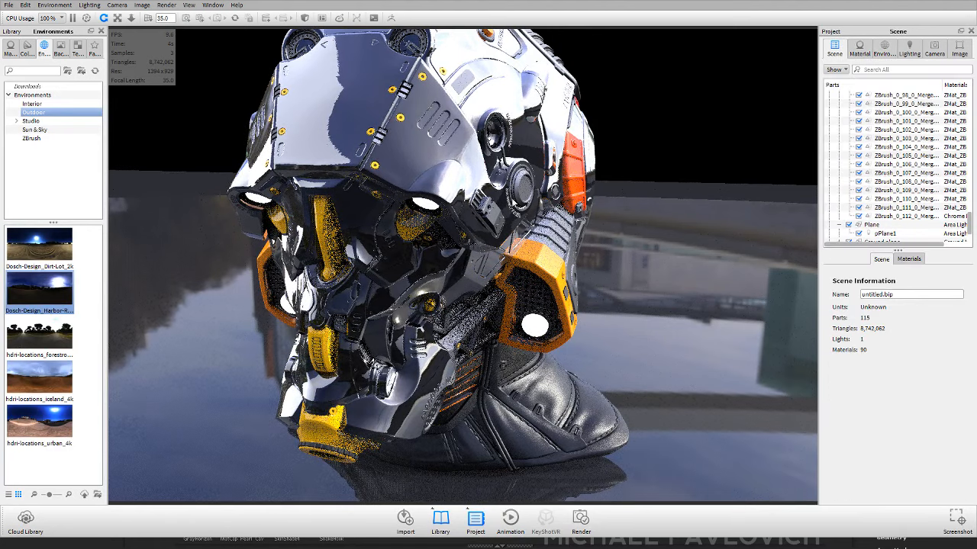
text(beel)
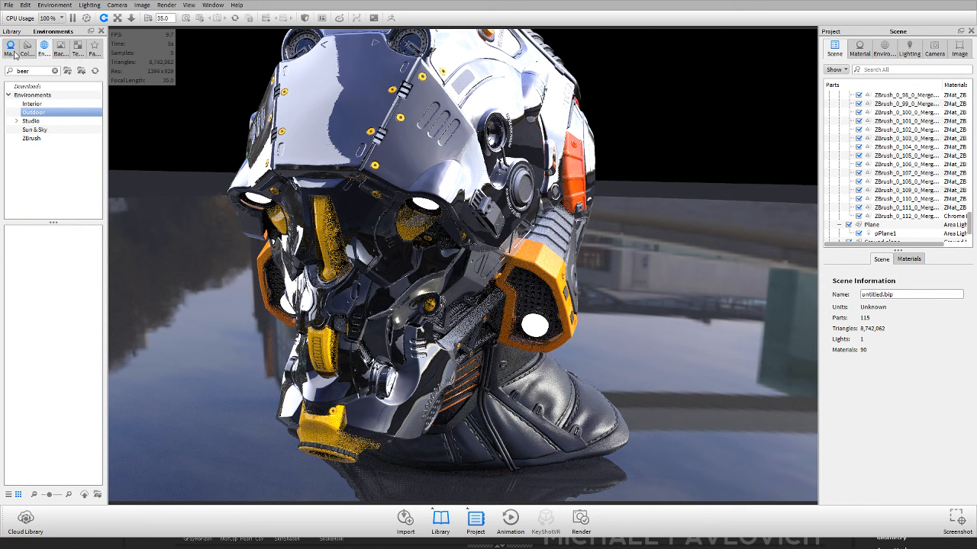
click(29, 47)
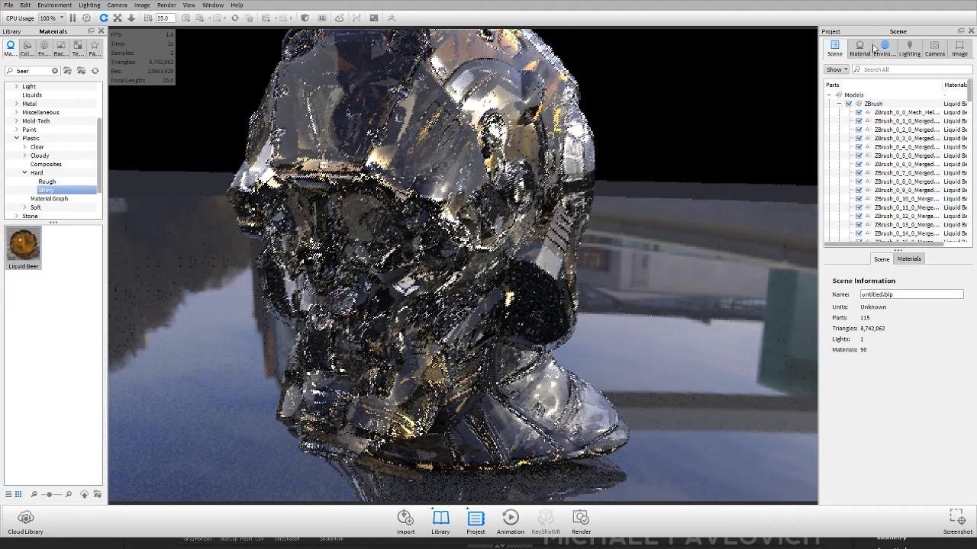
- Try the Interior lighting preset, settle on Product, and search materials for 'glass'
click(909, 47)
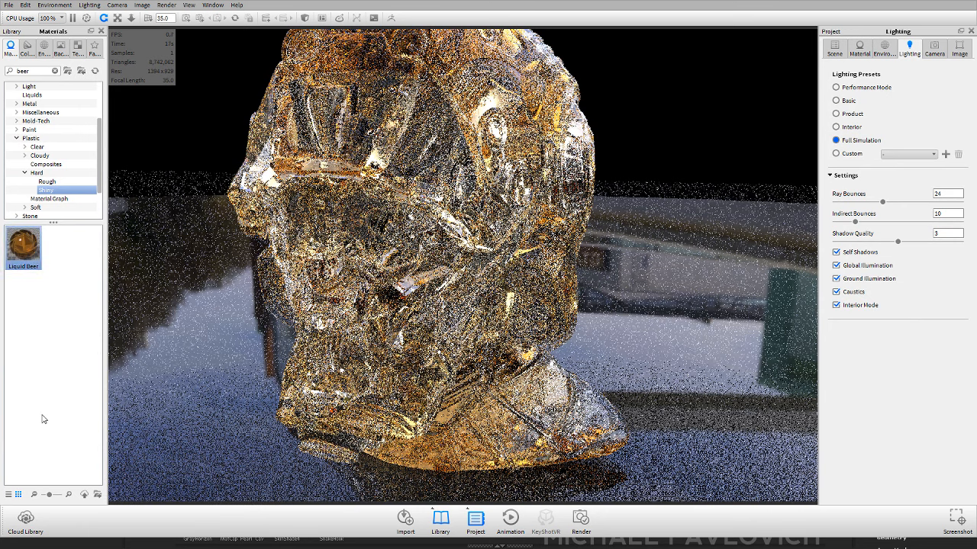
click(835, 126)
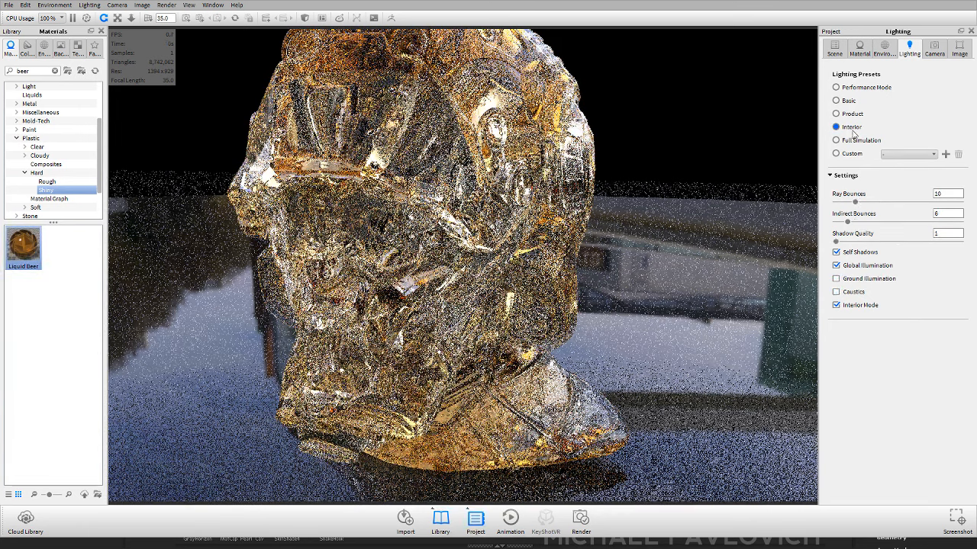
click(836, 113)
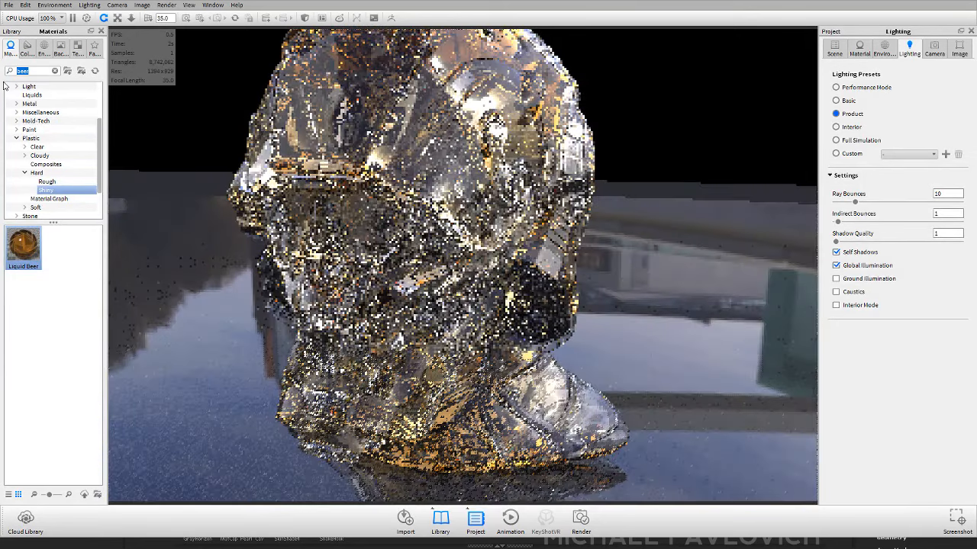
text(glass)
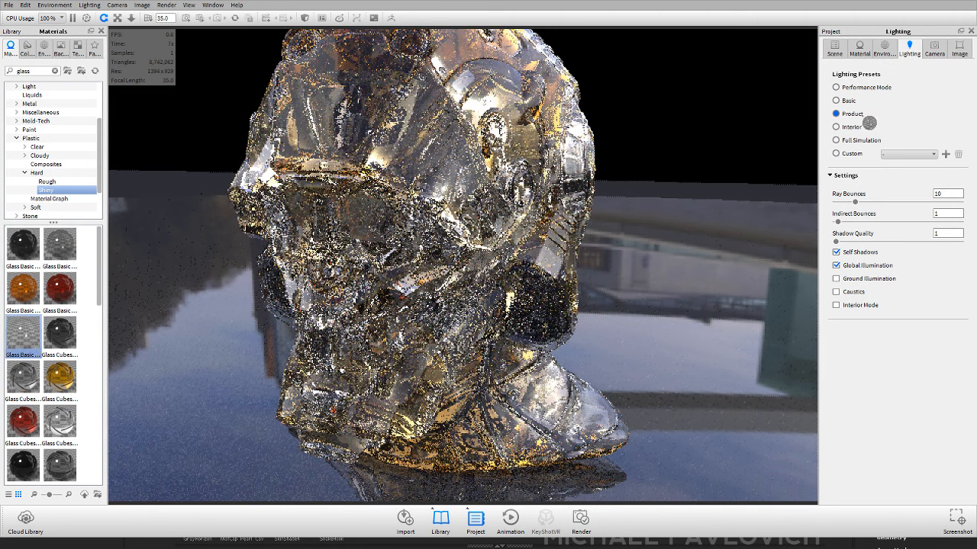
click(833, 47)
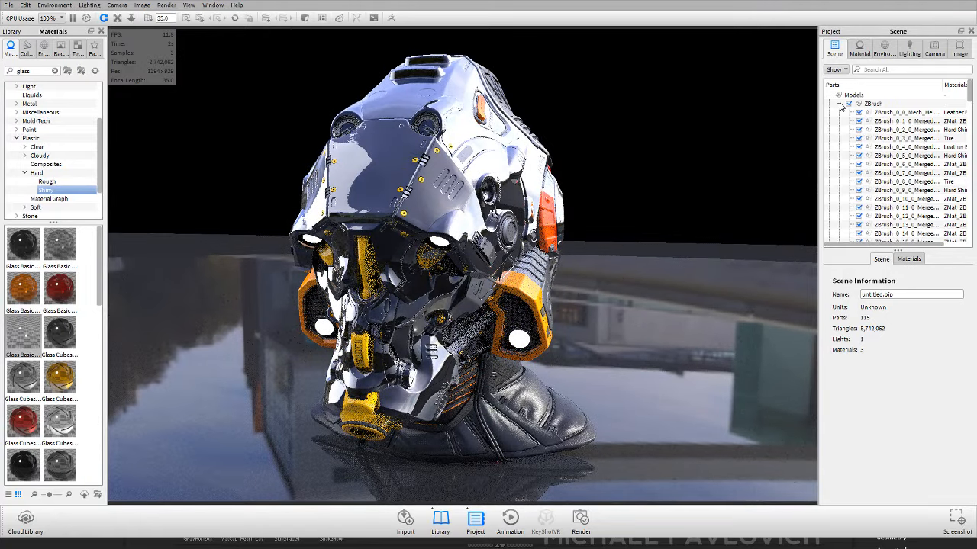
- Collapse the parts list and activate the clayRender scene set
click(846, 103)
text(clayRender)
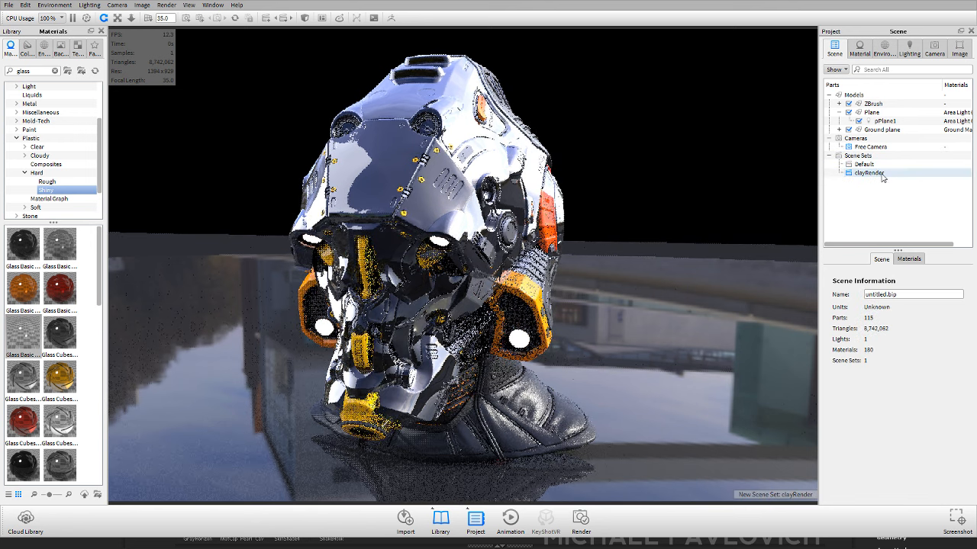
click(869, 173)
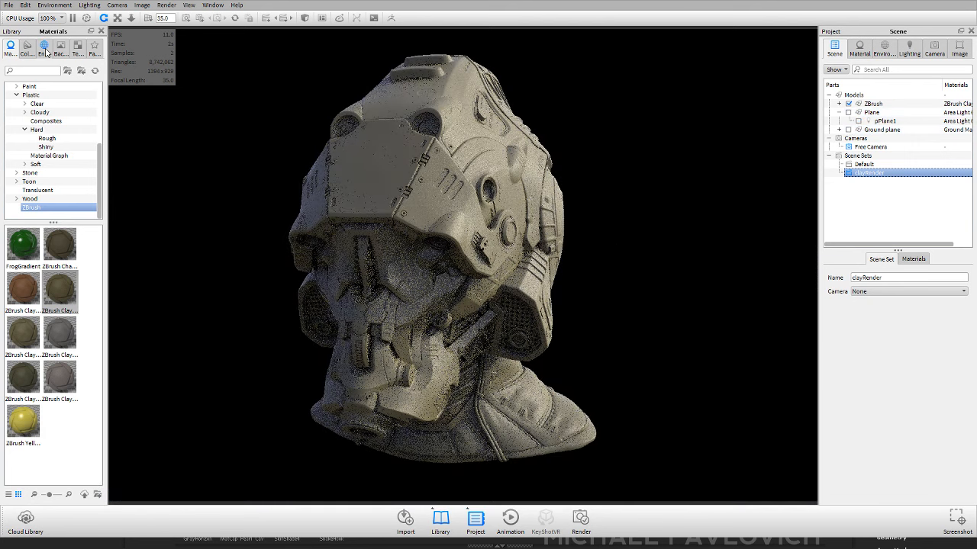
- Place the ZBrushShop_08 workshop backplate from the ZBrush backplates library
click(44, 48)
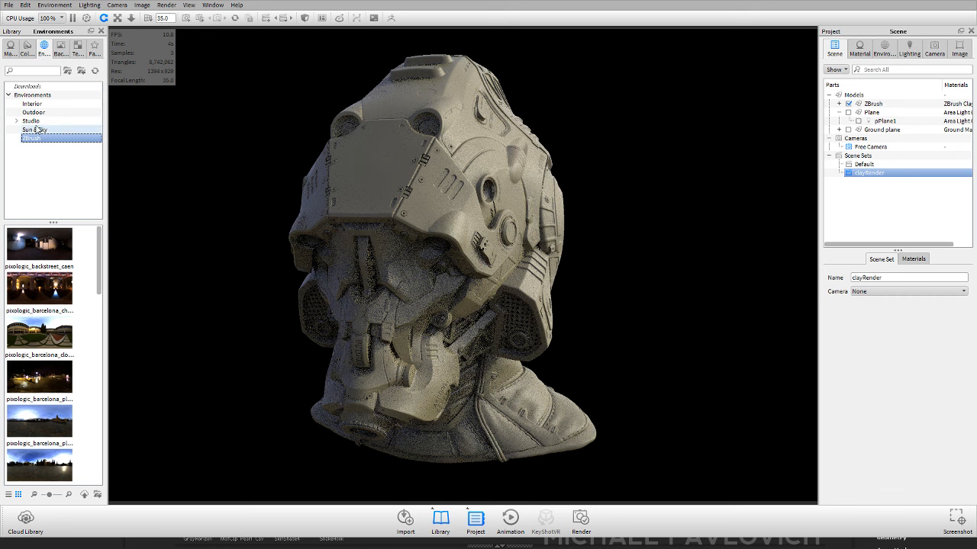
click(31, 121)
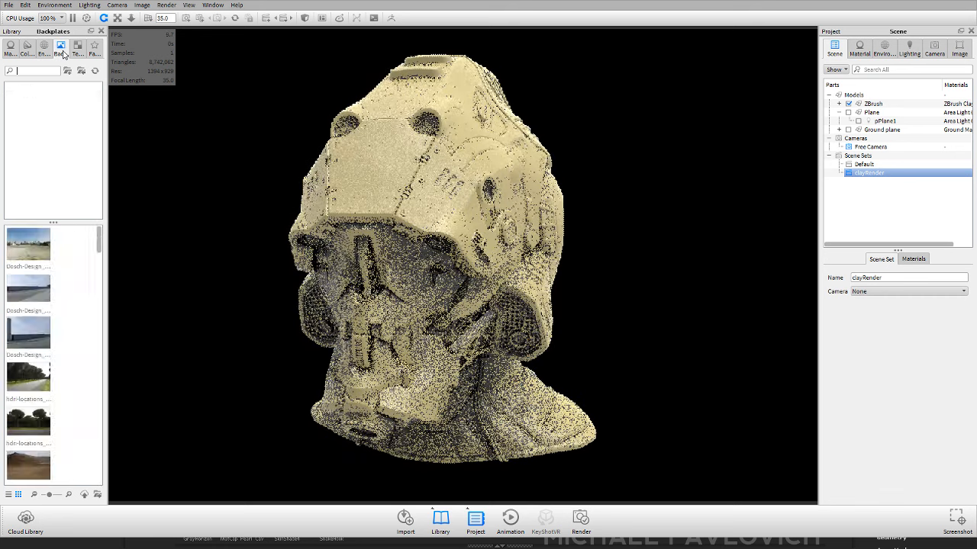
click(32, 129)
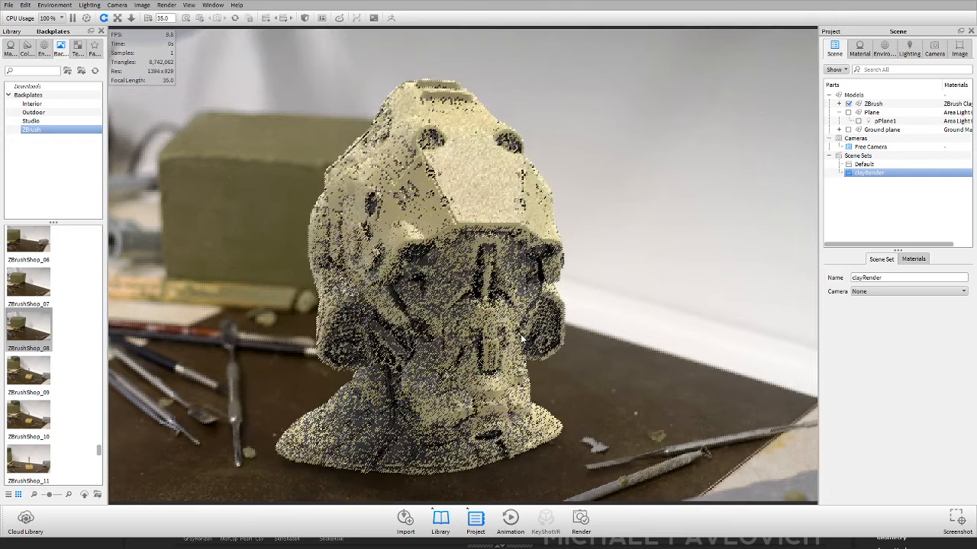
- Raise environment brightness to 1.115 and use the Product lighting preset
click(883, 49)
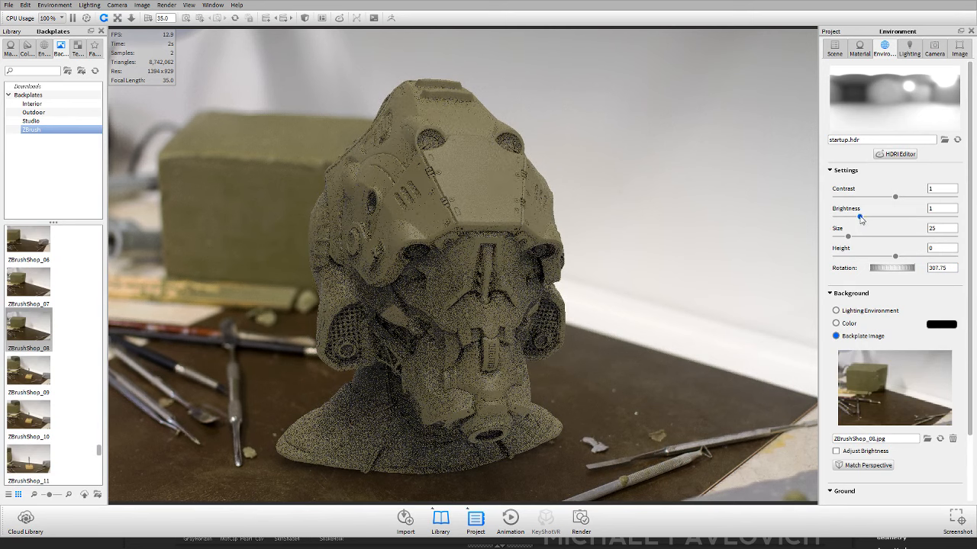
drag(849, 217, 862, 217)
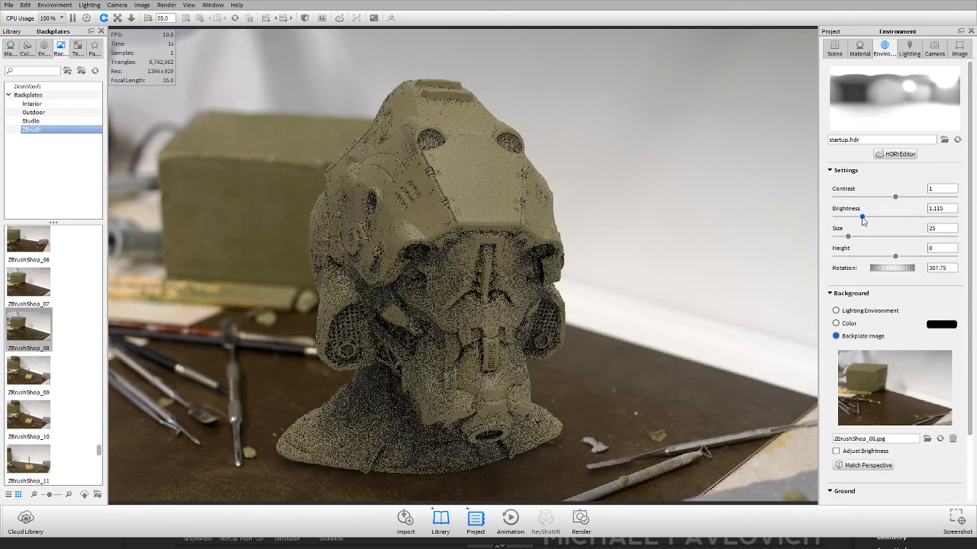
click(908, 48)
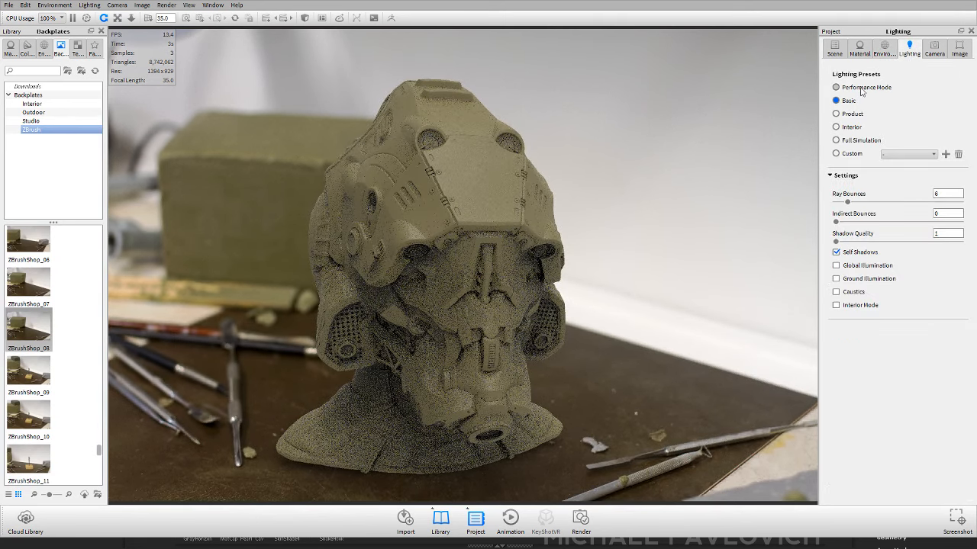
click(834, 47)
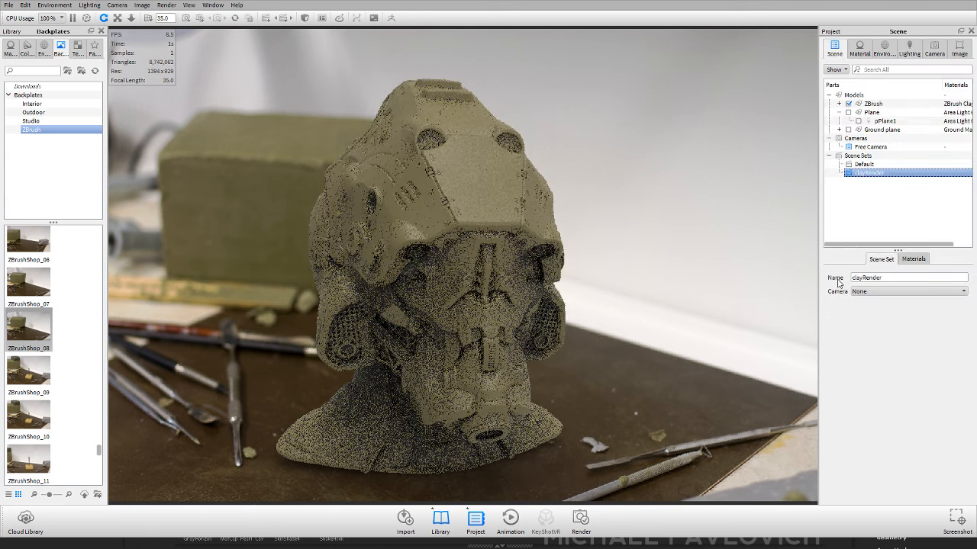
click(908, 48)
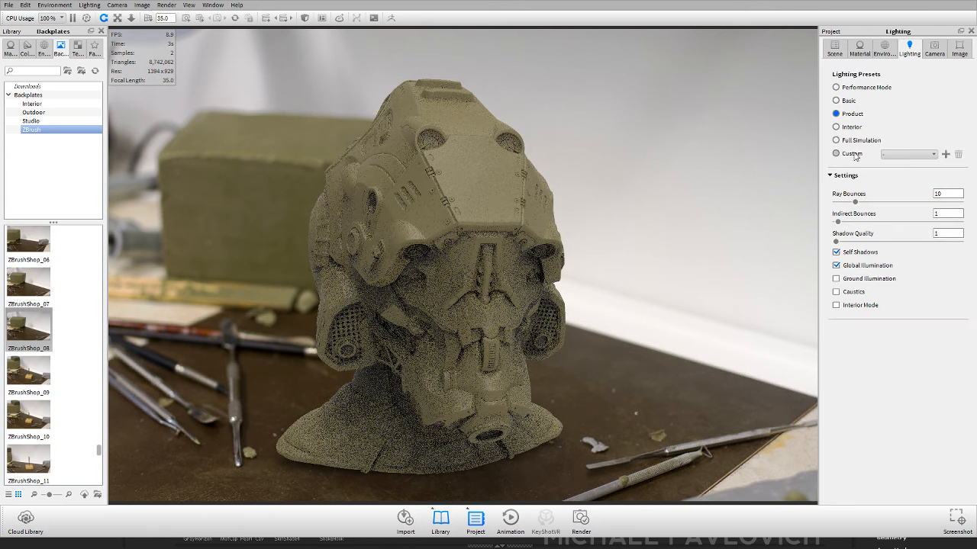
- Enable a render Region in the image output settings, then disable it
click(959, 48)
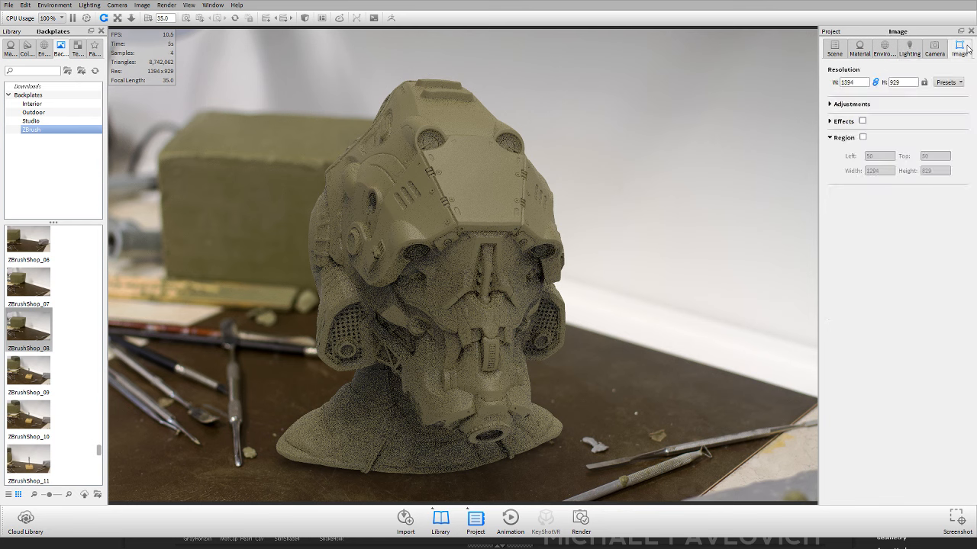
click(863, 137)
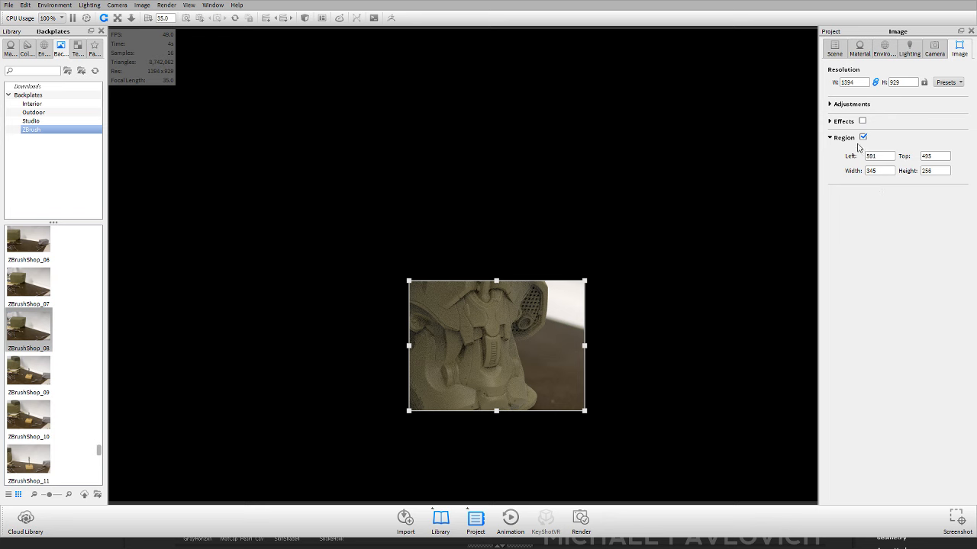
click(863, 136)
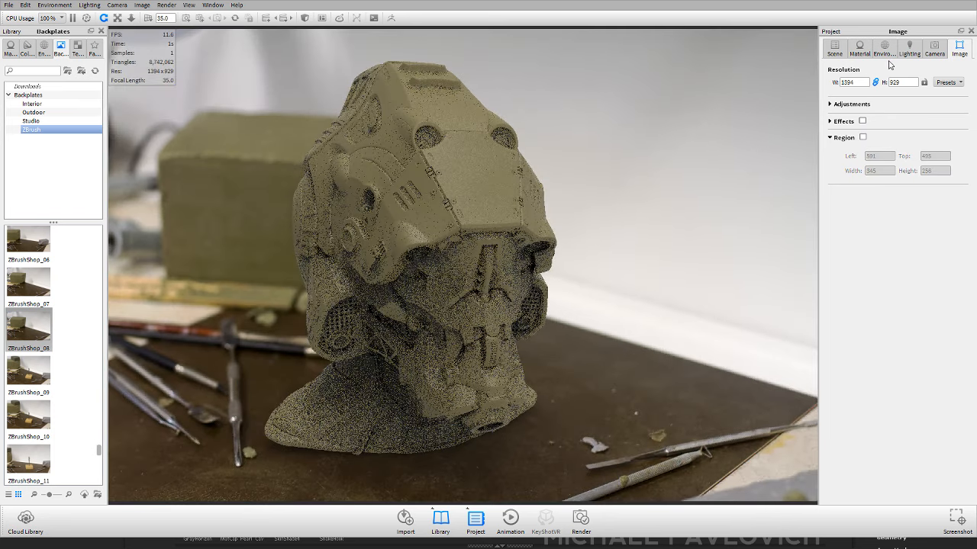
- Turn on depth of field for the camera
click(934, 49)
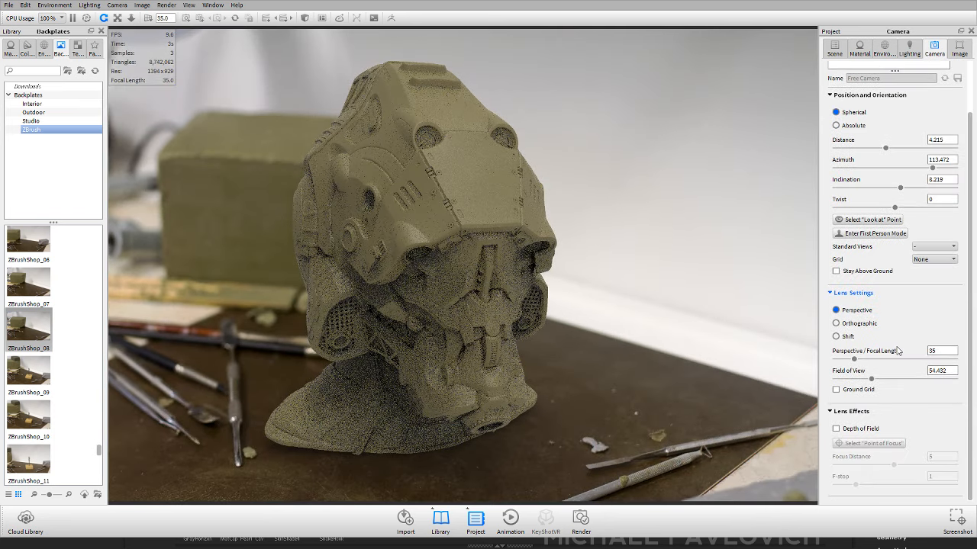
click(837, 428)
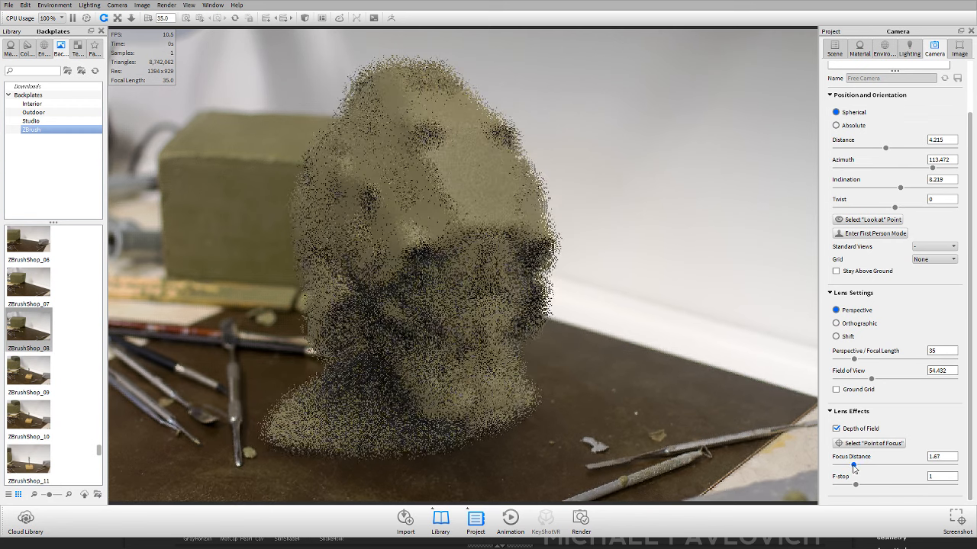
click(868, 443)
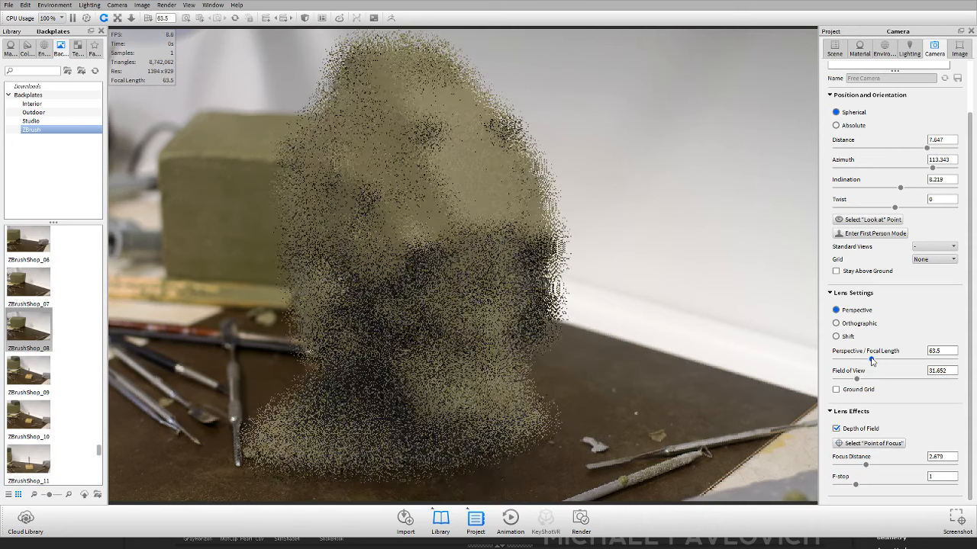
- Try focal length 100.86, keep 35 mm, and drag focus distance onto the helmet
drag(872, 360, 861, 360)
text(35)
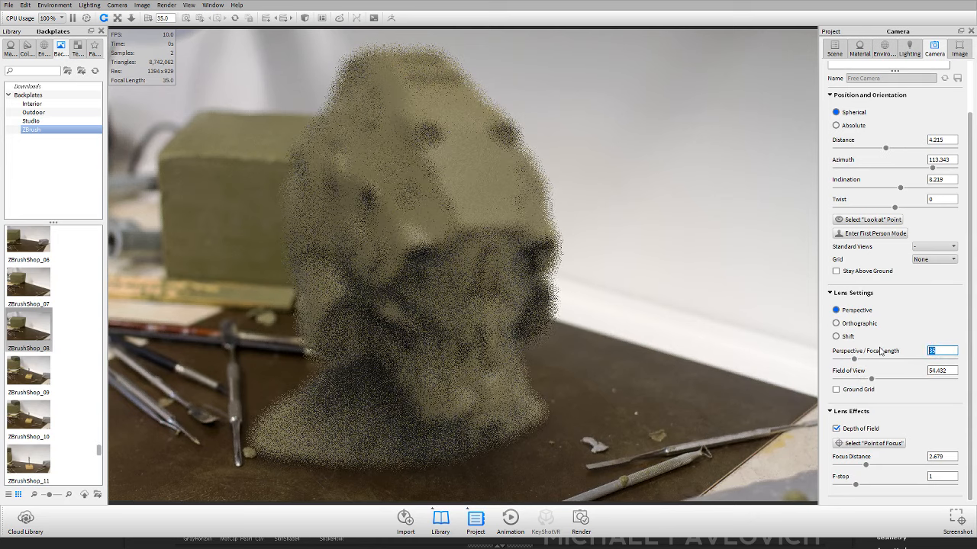
text(100.86)
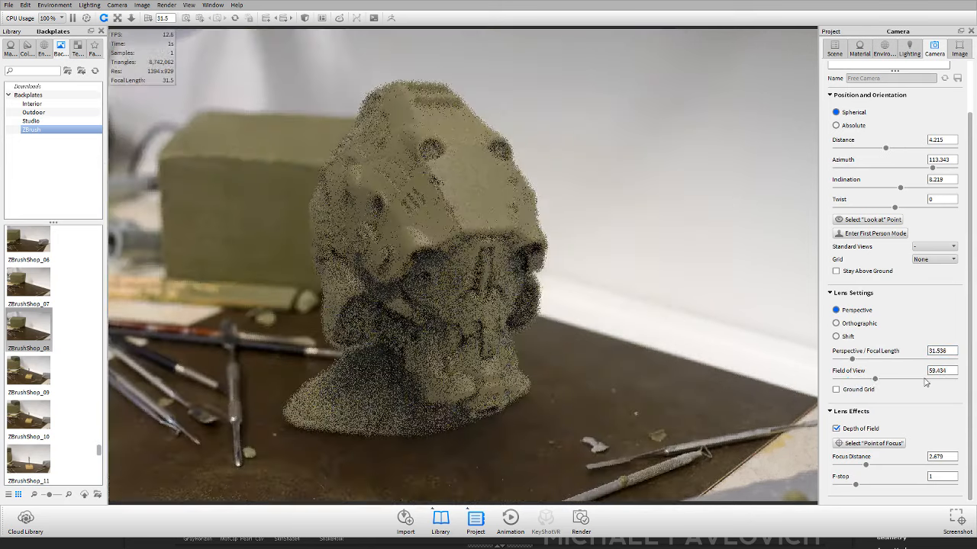
text(35)
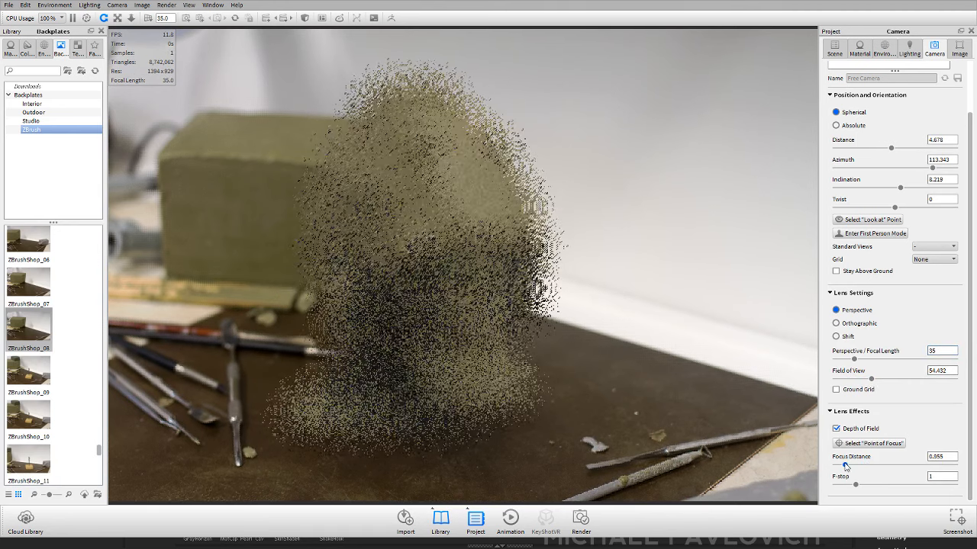
drag(845, 466, 864, 466)
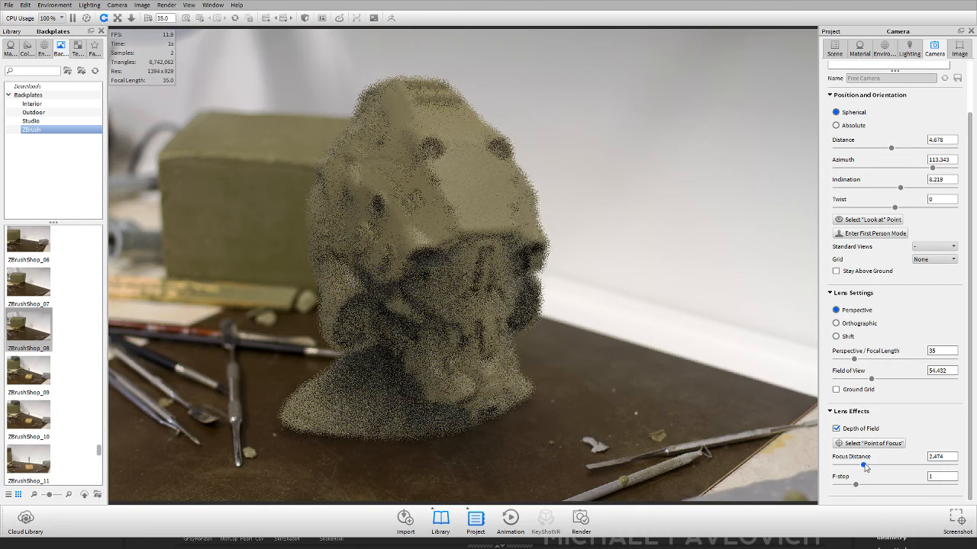
drag(863, 467, 878, 466)
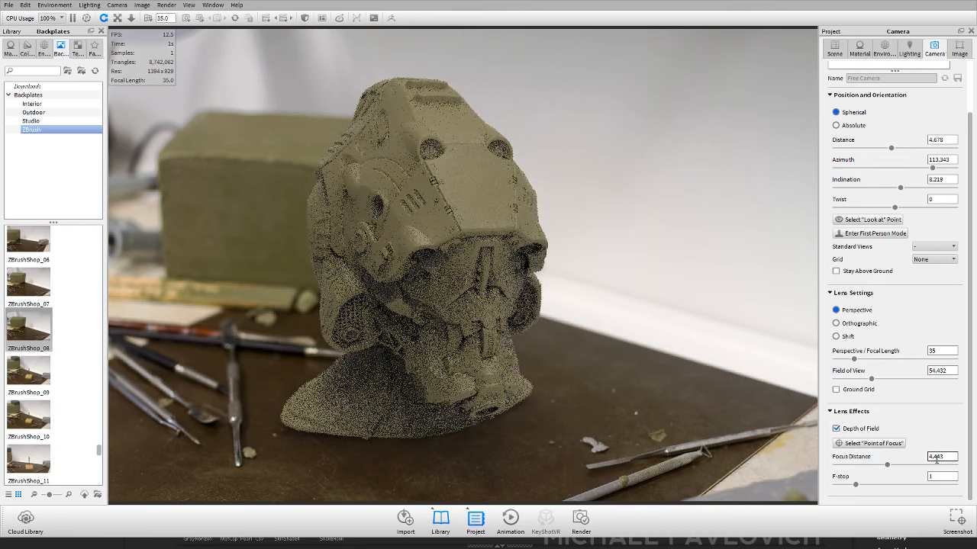
- Set focus distance to 4.78 and f-stop to about 0.44
click(869, 443)
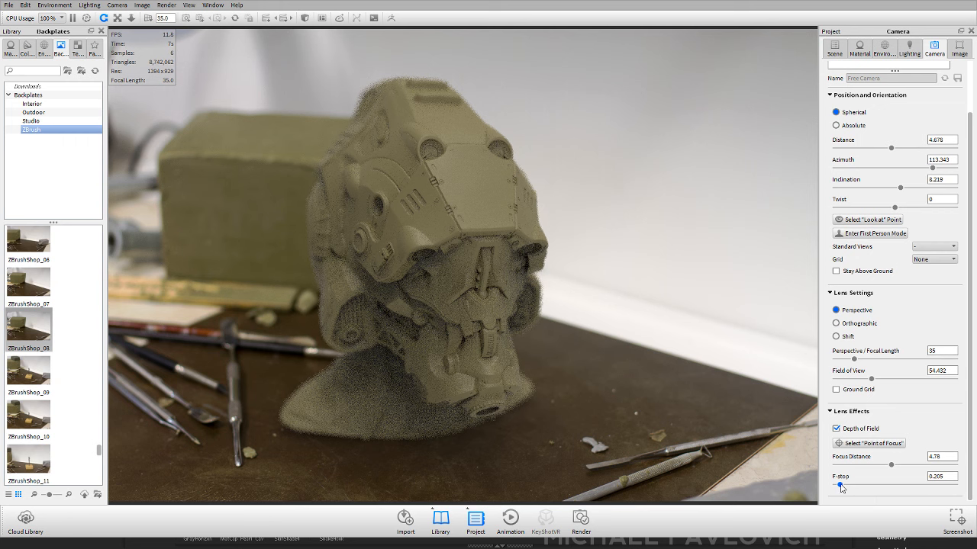
drag(841, 486, 845, 486)
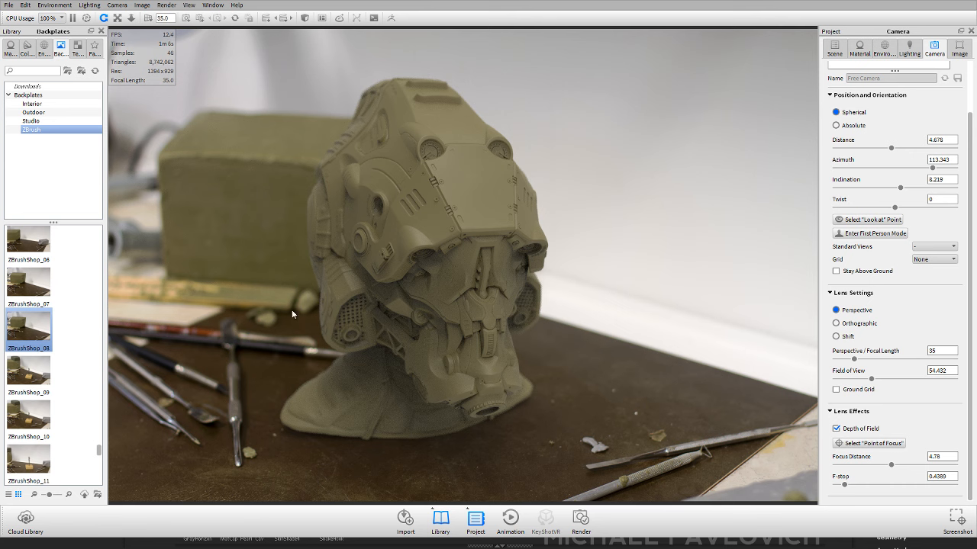
mouse_move(627, 275)
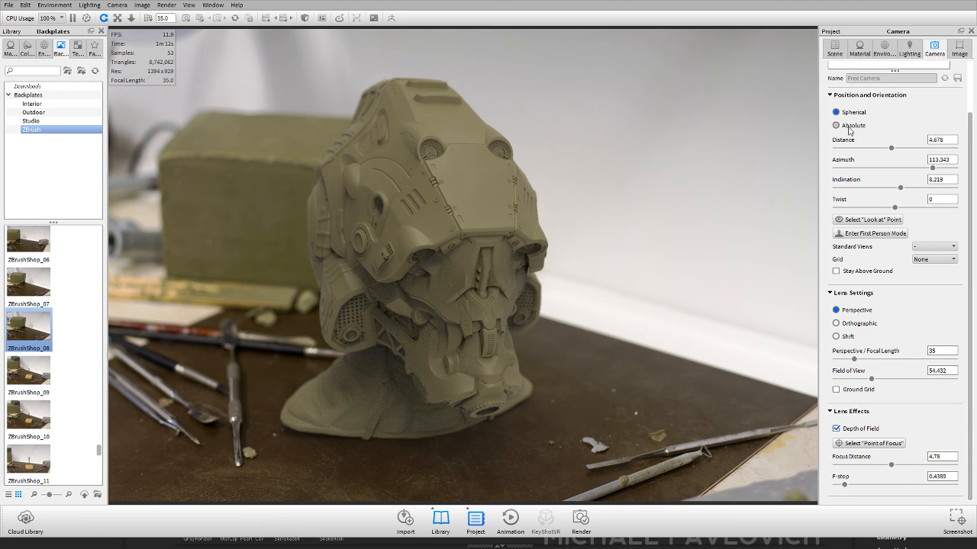
- Activate the Default scene set and review its lighting and environment settings
click(834, 48)
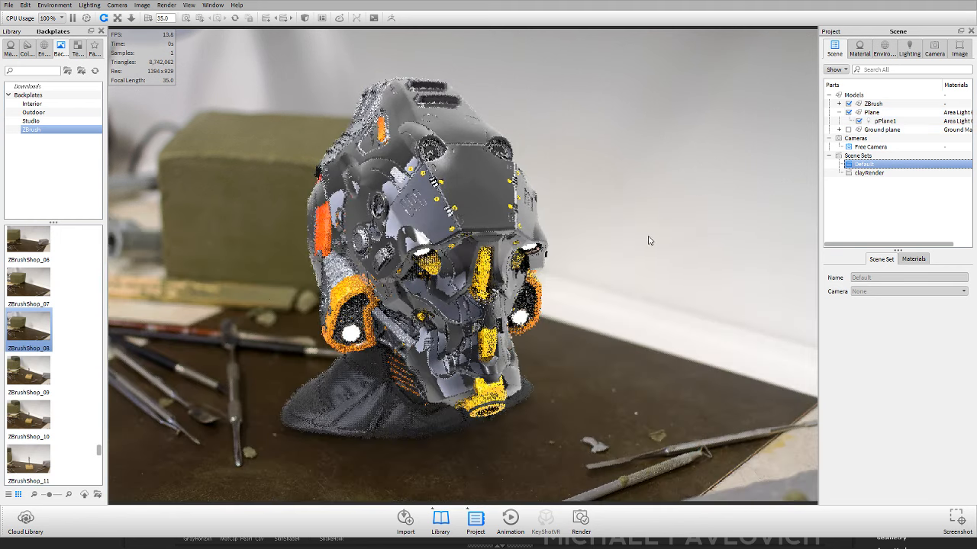
click(909, 48)
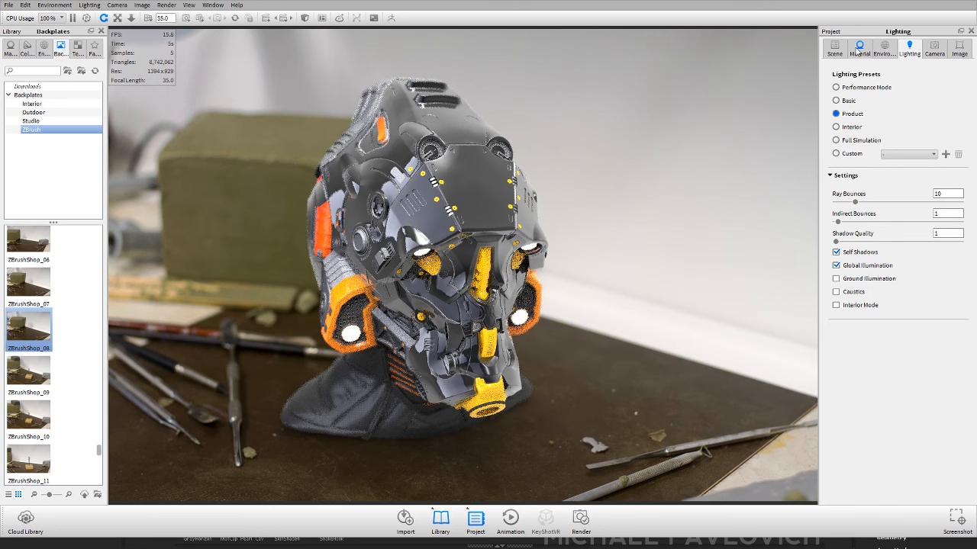
click(884, 47)
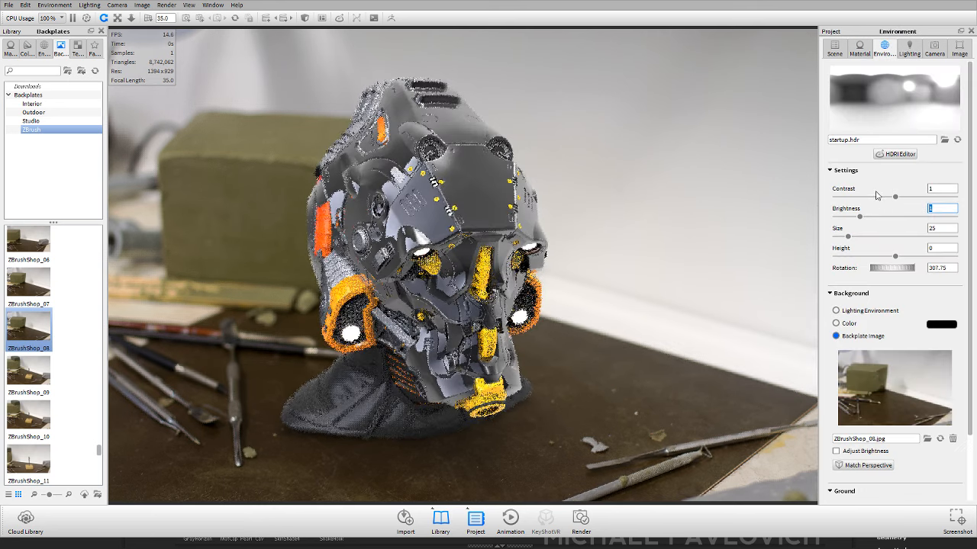
- Raise Chrome Black's roughness as a trial, then return it to 0
click(859, 47)
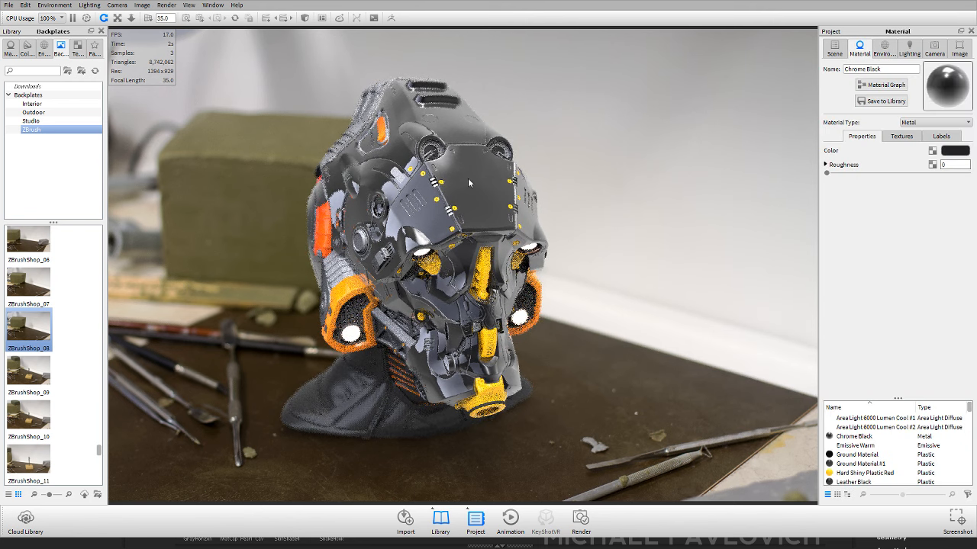
drag(827, 173, 868, 173)
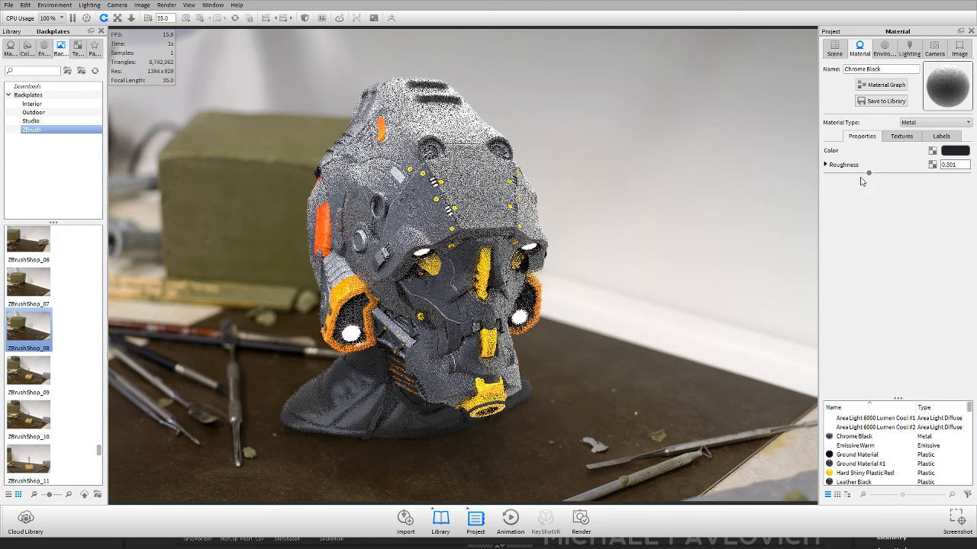
drag(867, 171, 826, 172)
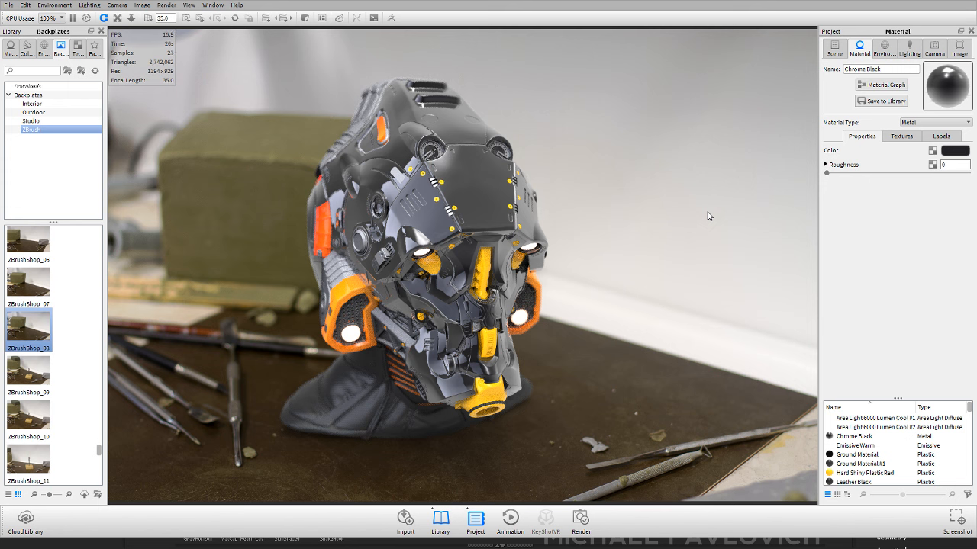
- Browse the ZBrush material library and select Hard Shiny Plastic Red in the scene materials
click(10, 47)
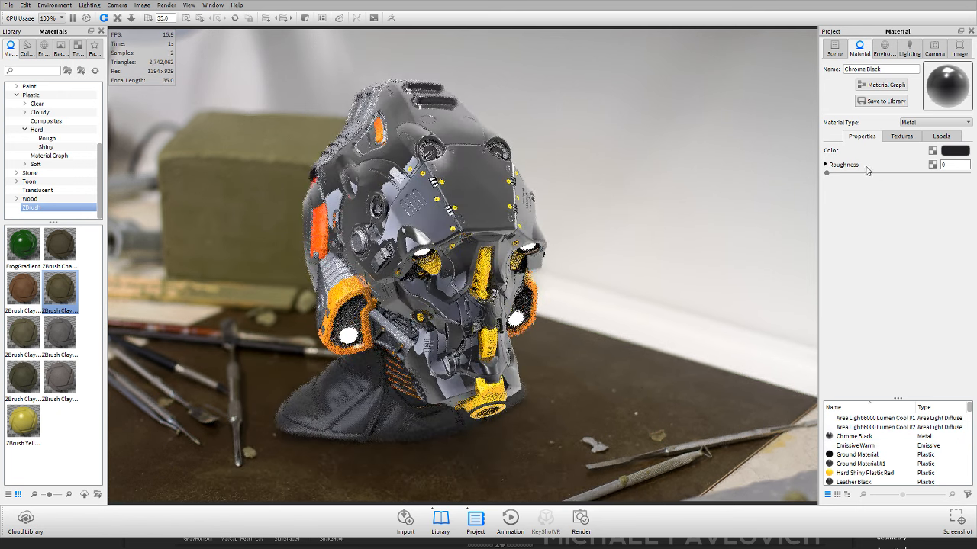
click(833, 49)
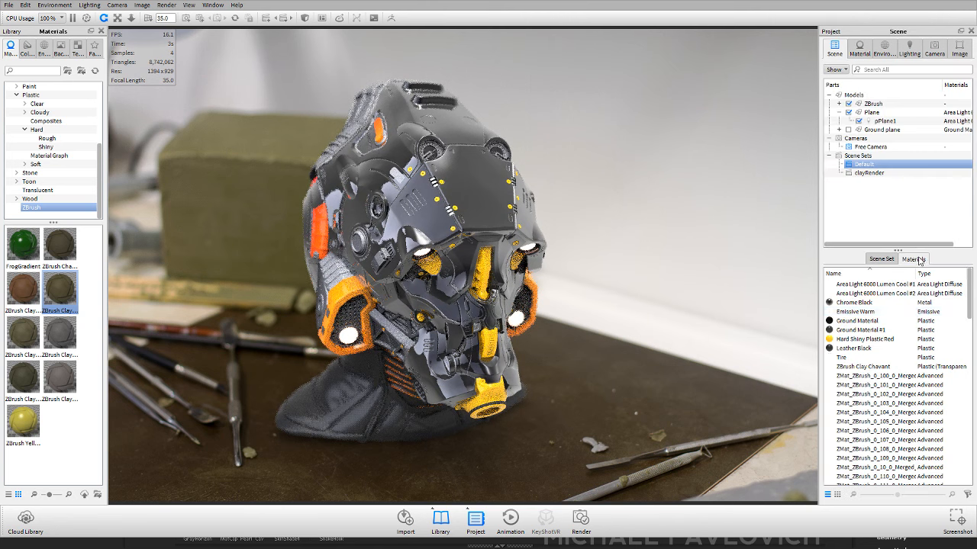
click(866, 339)
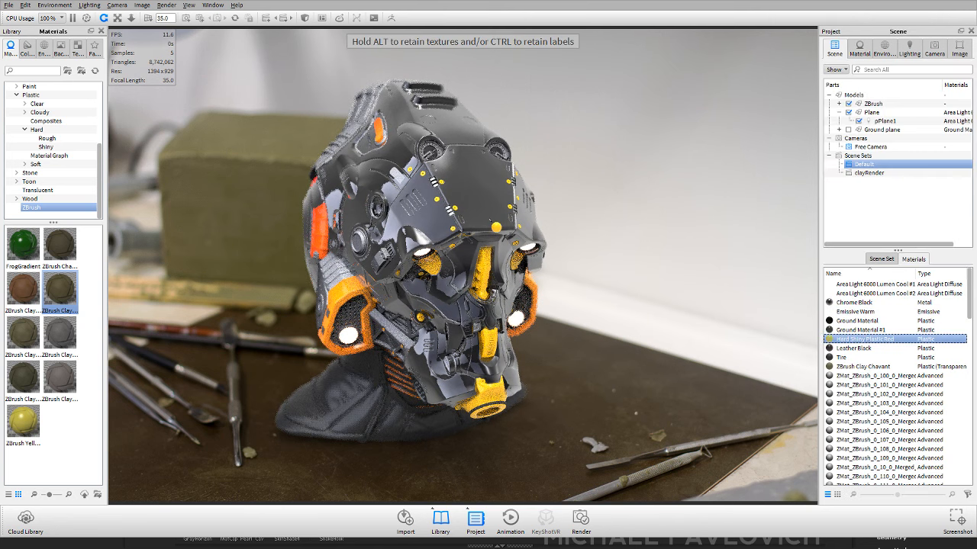